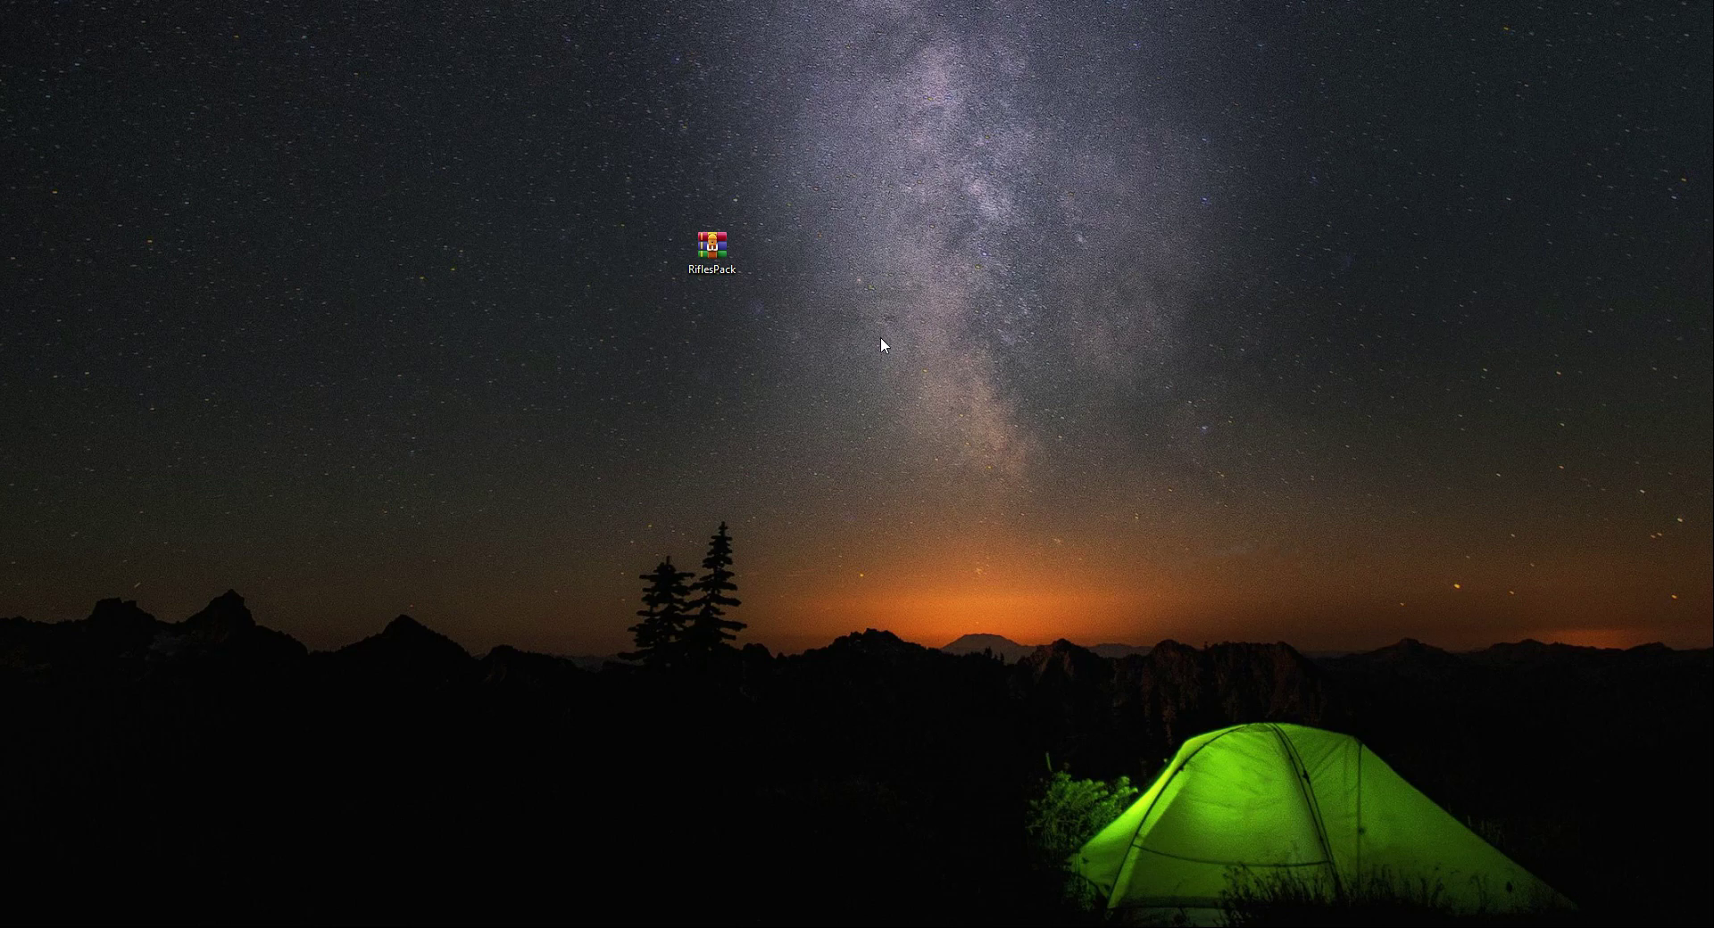
Step: Extract the RiflesPack archive here and place the RiflesPack package beside it
{"action": "left_click", "coordinate": [712, 248]}
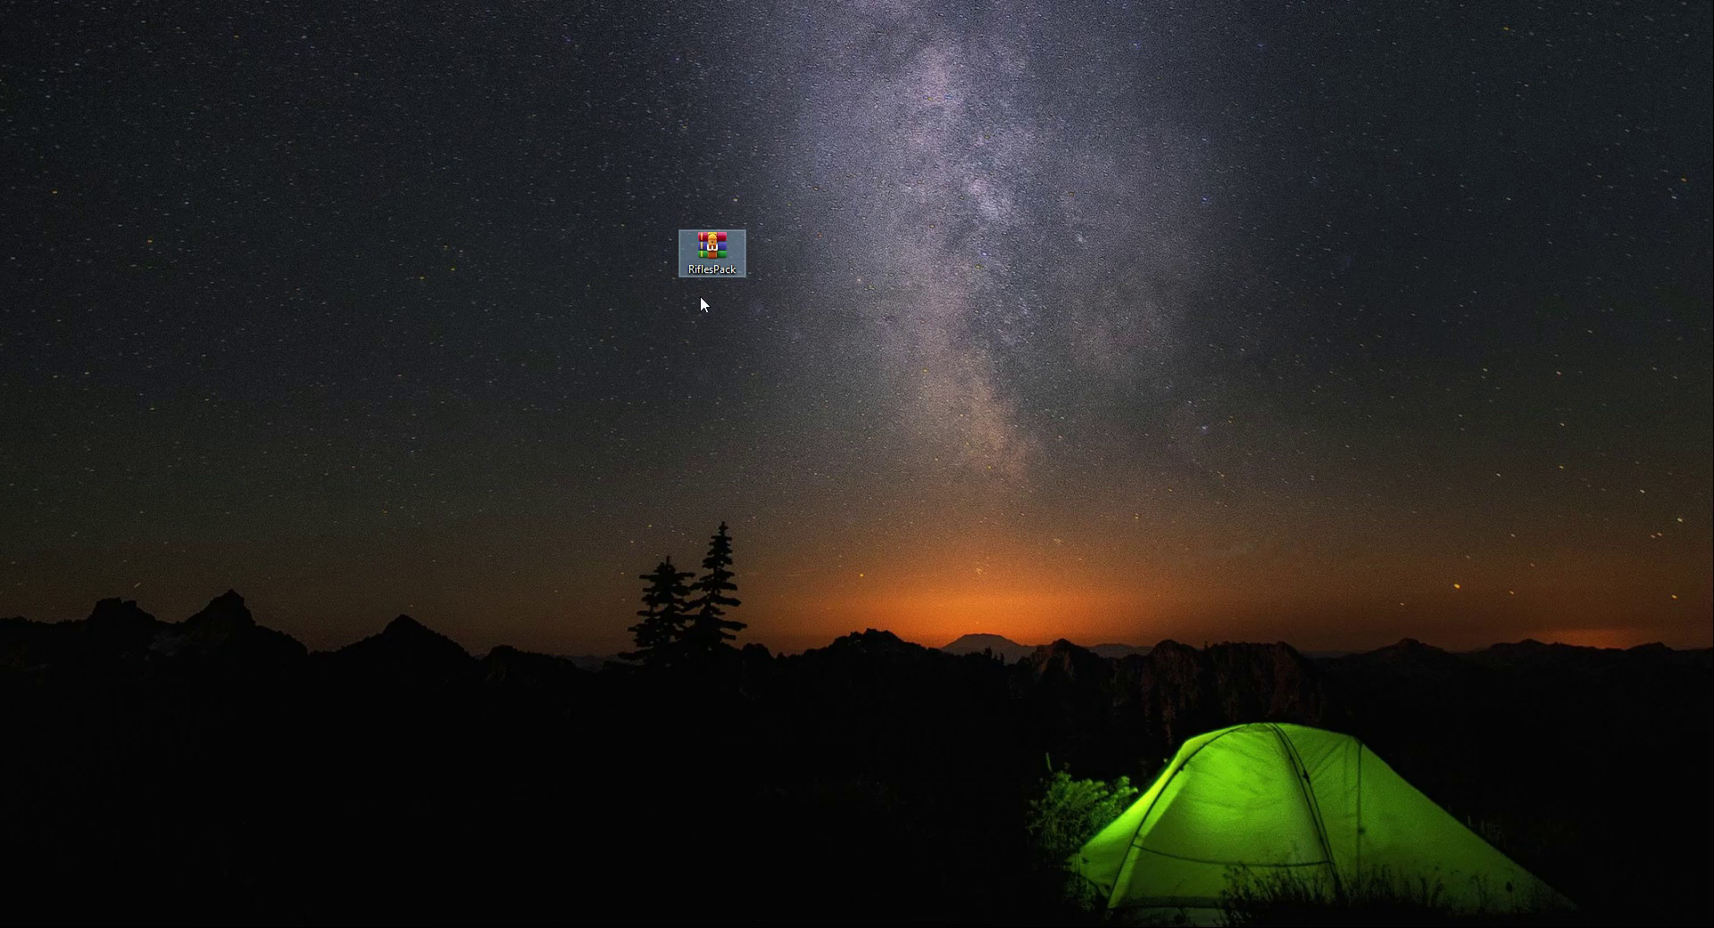
{"action": "mouse_move", "coordinate": [709, 253]}
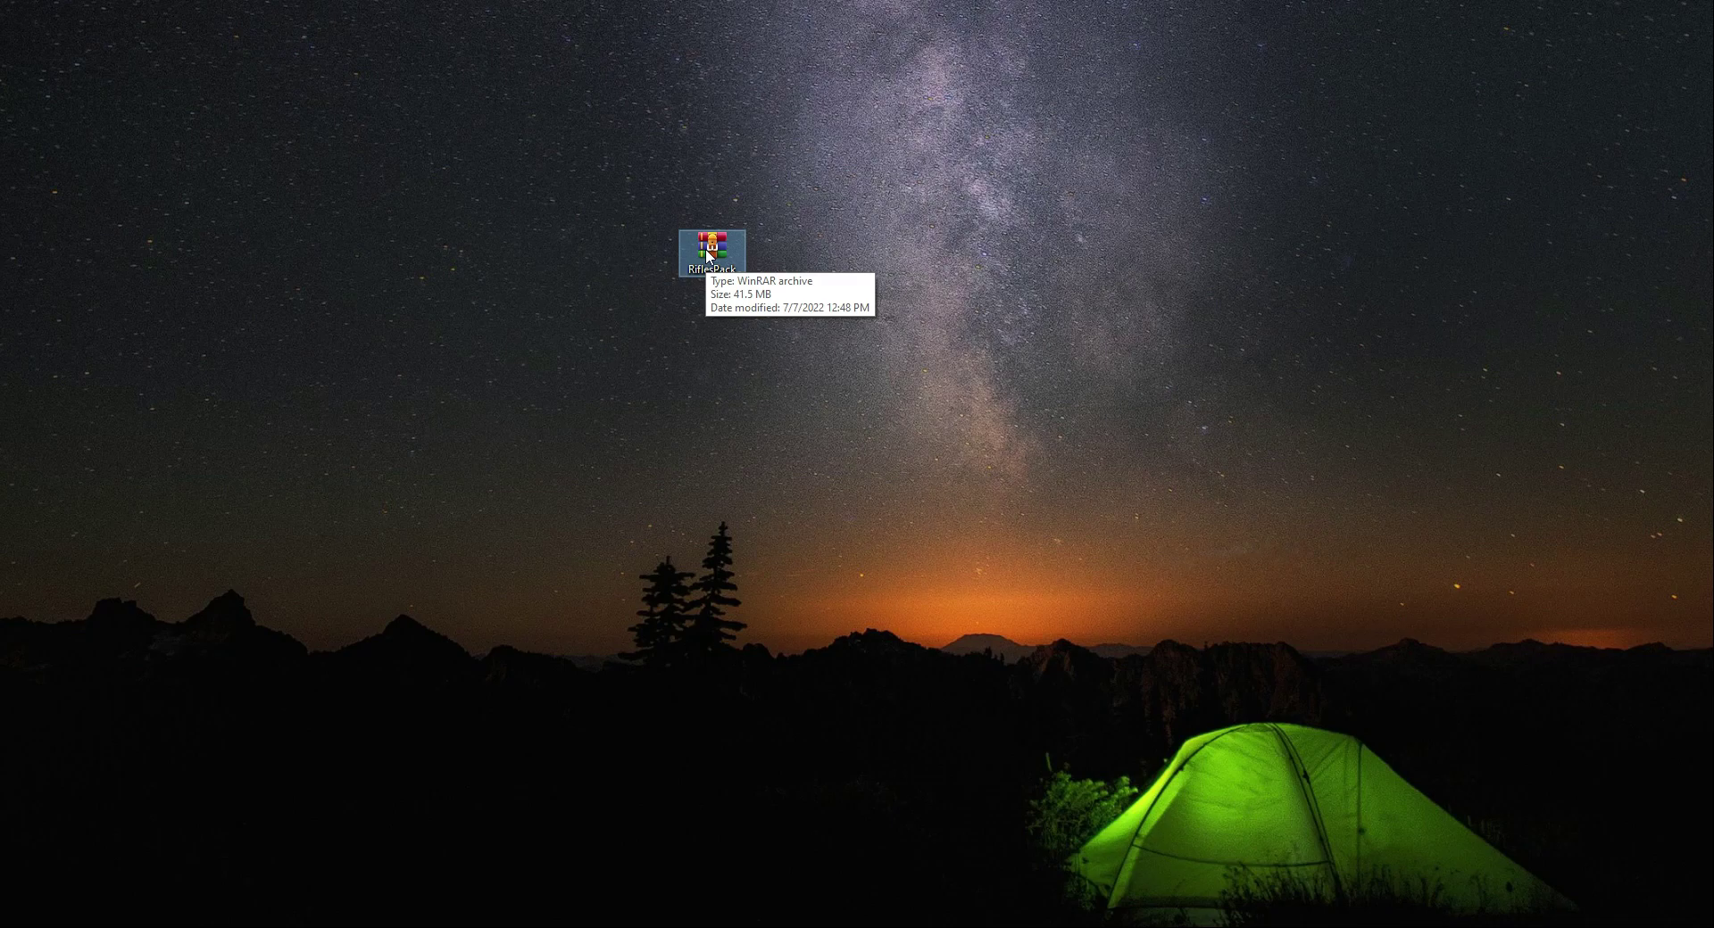
{"action": "right_click", "coordinate": [711, 244]}
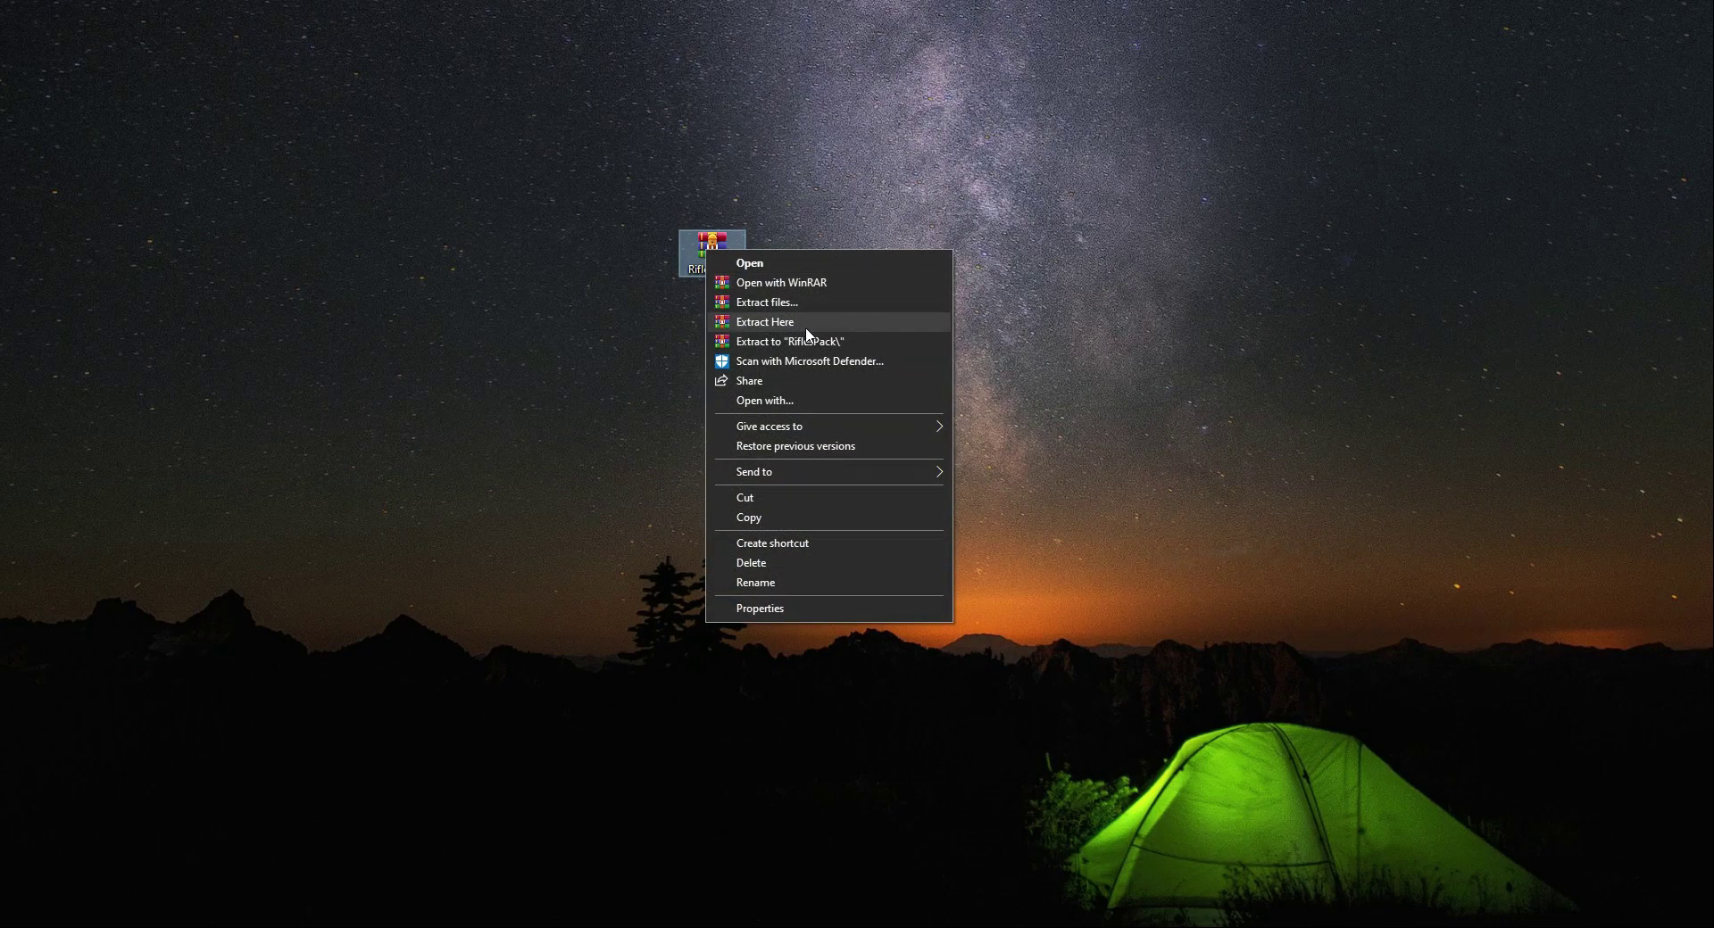
{"action": "left_click", "coordinate": [764, 321]}
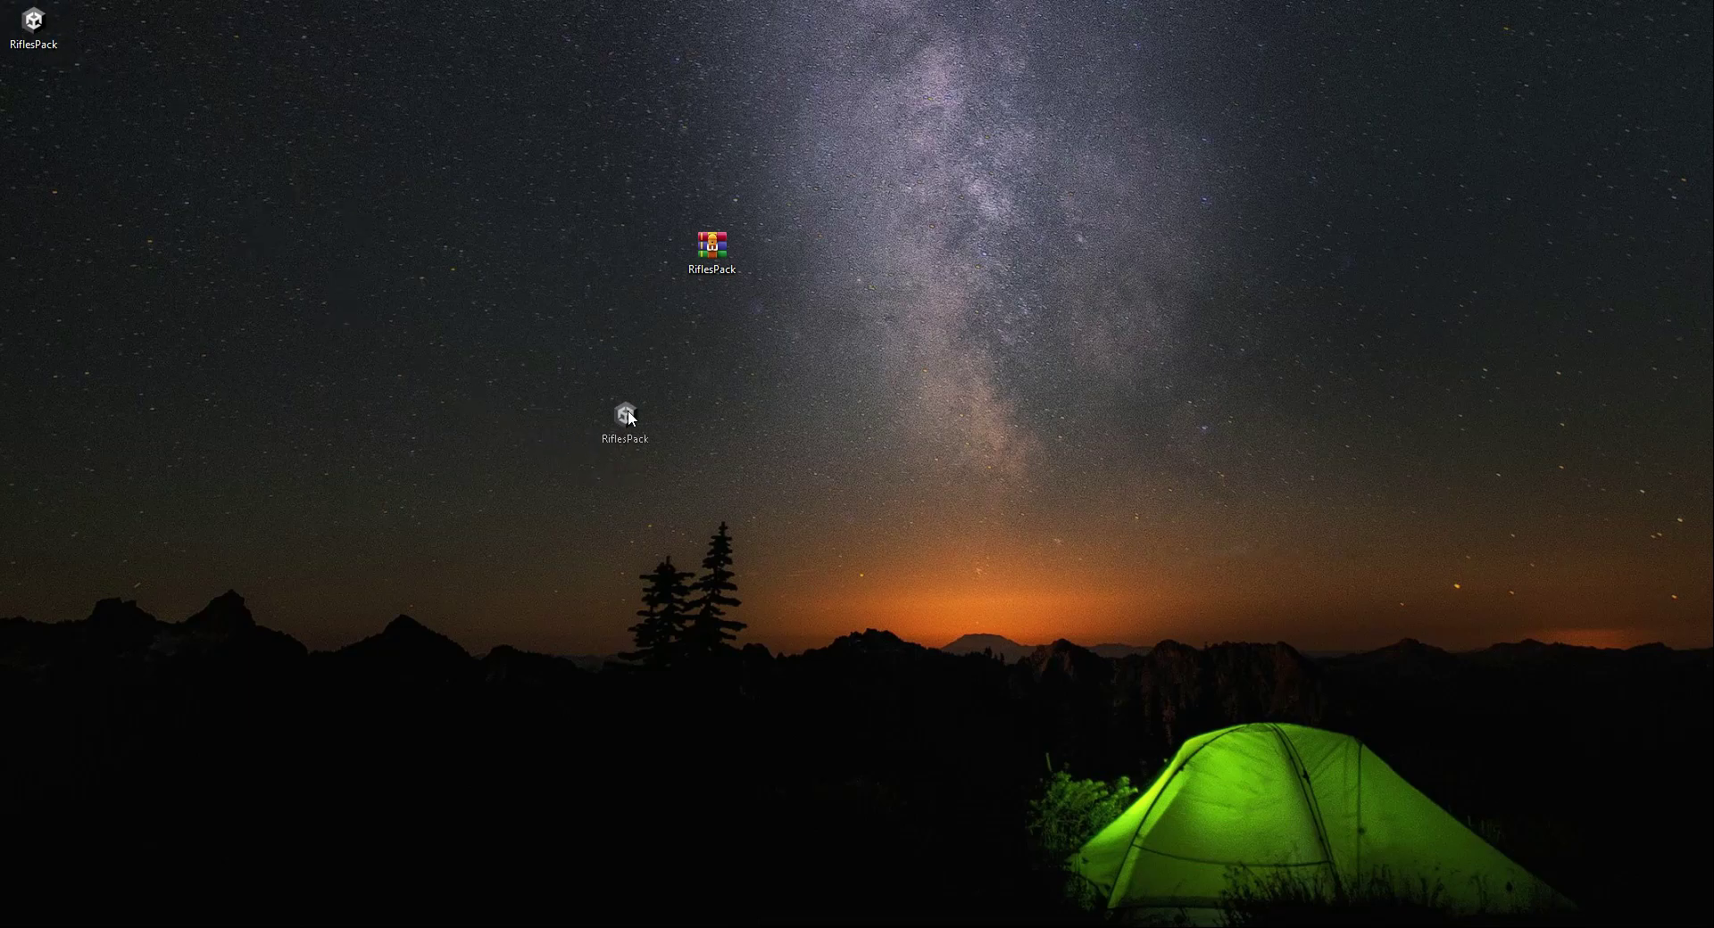
{"action": "left_click_drag", "start_coordinate": [624, 417], "coordinate": [578, 325]}
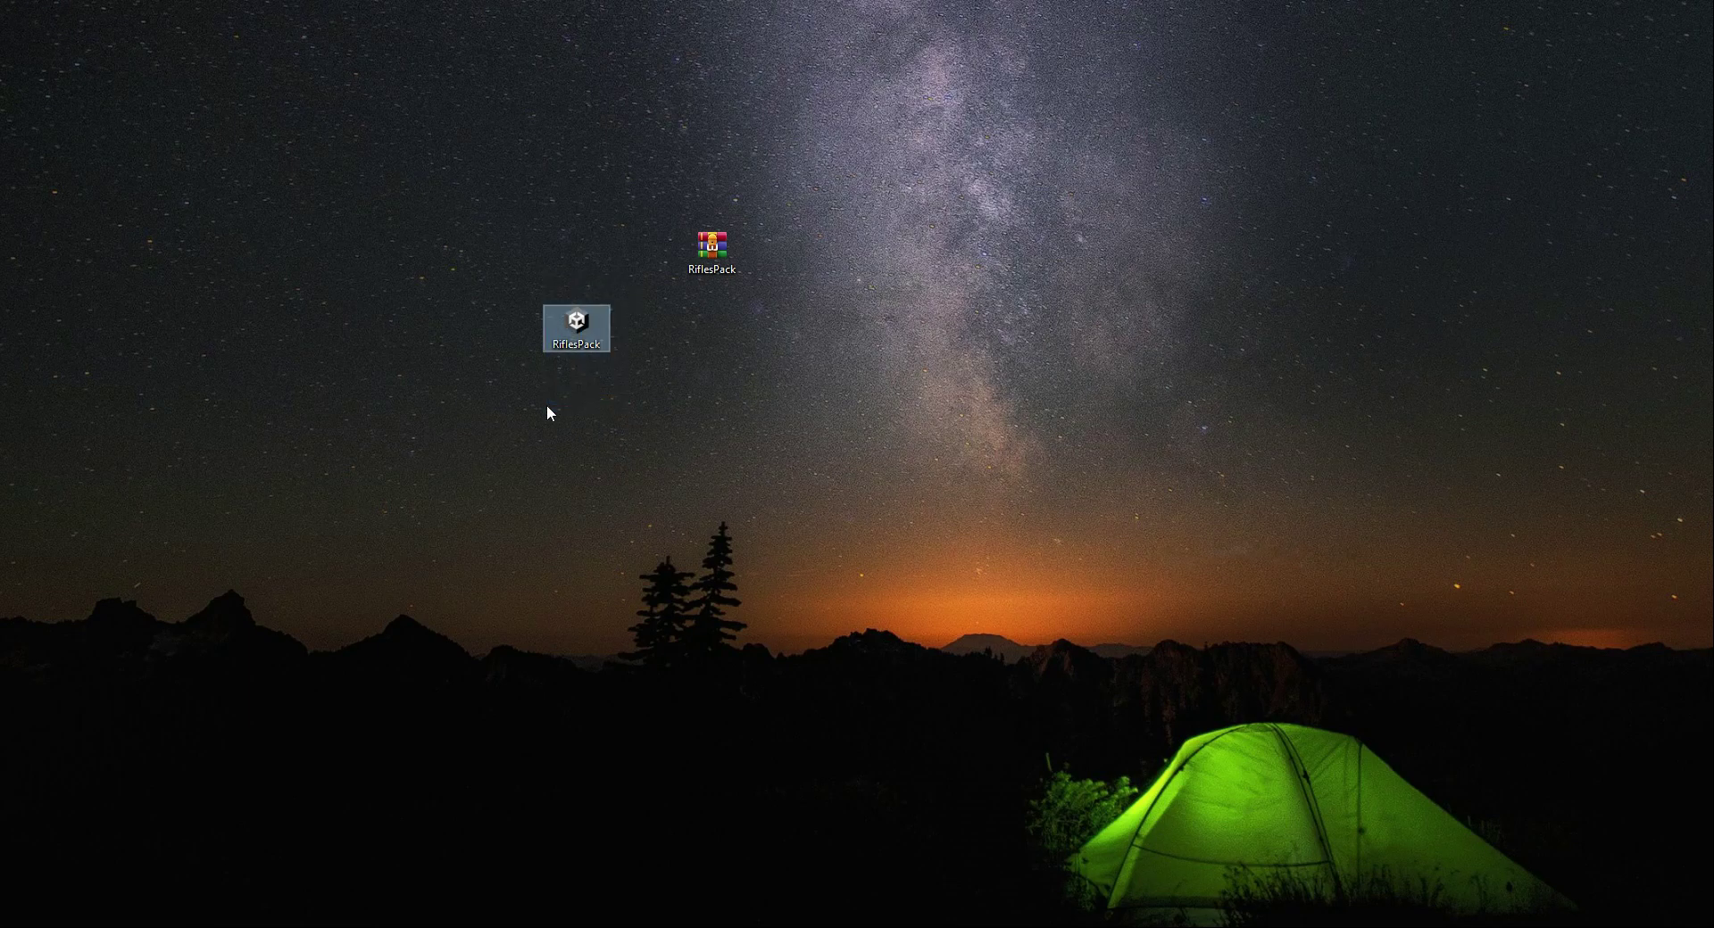
{"action": "mouse_move", "coordinate": [578, 371]}
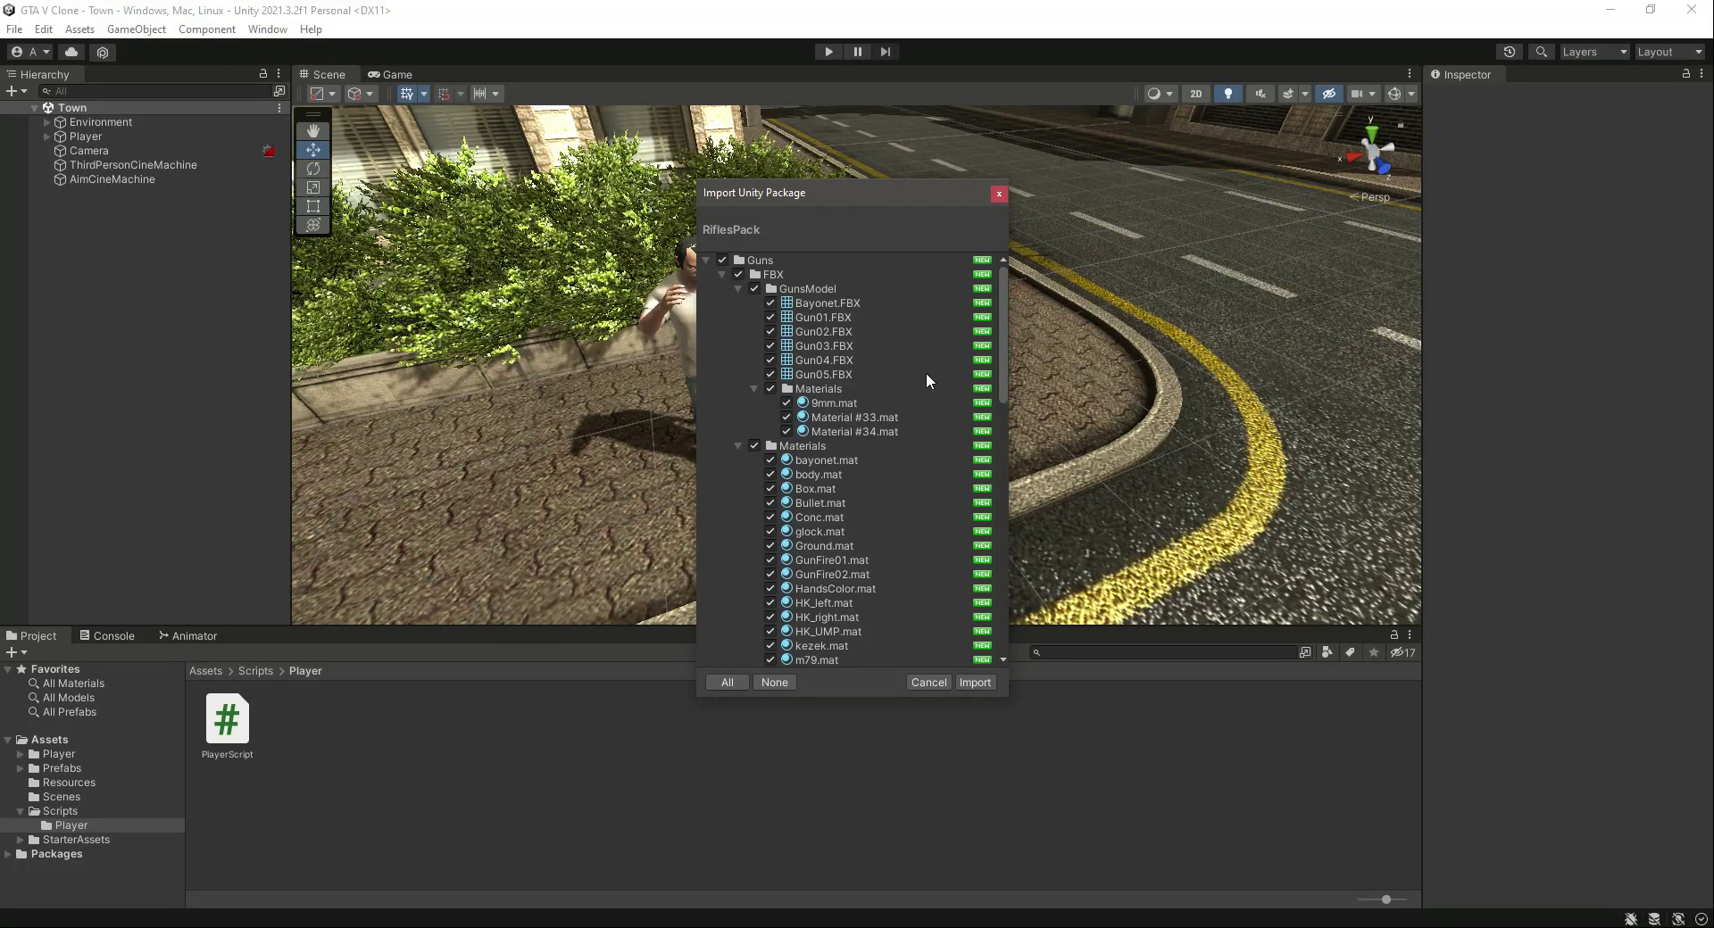
Step: Import every checked RiflesPack asset, then view the top-level Assets folder
{"action": "scroll", "scroll_direction": "down", "scroll_amount": 3}
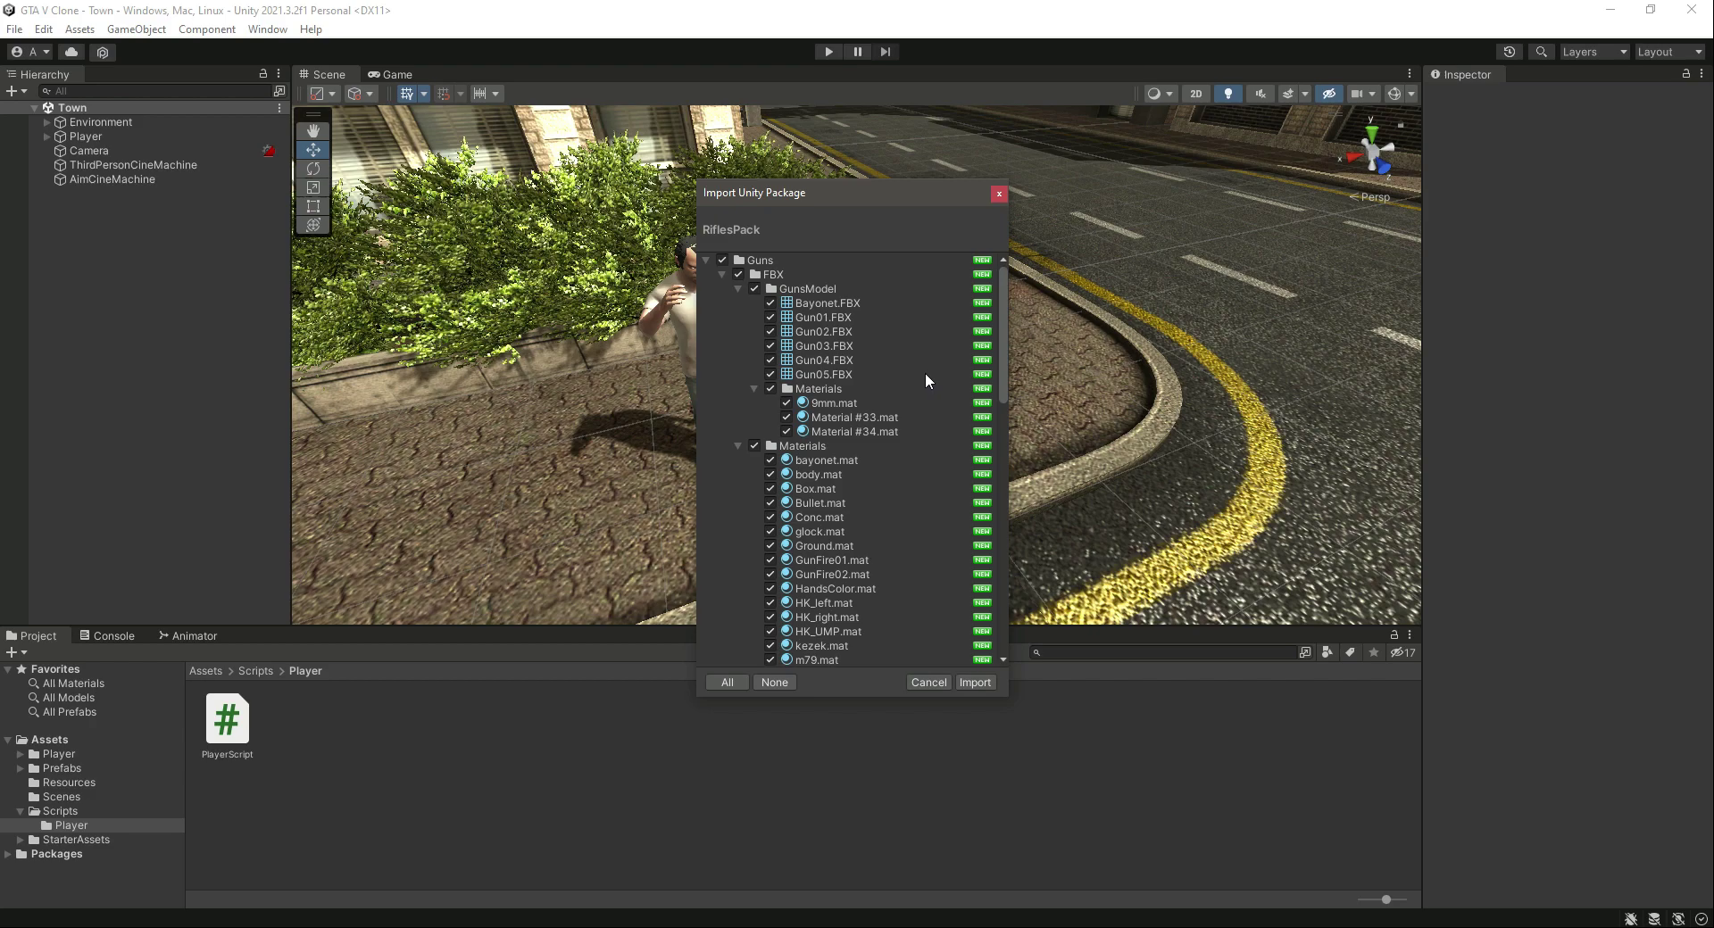
{"action": "scroll", "scroll_direction": "down", "scroll_amount": 3}
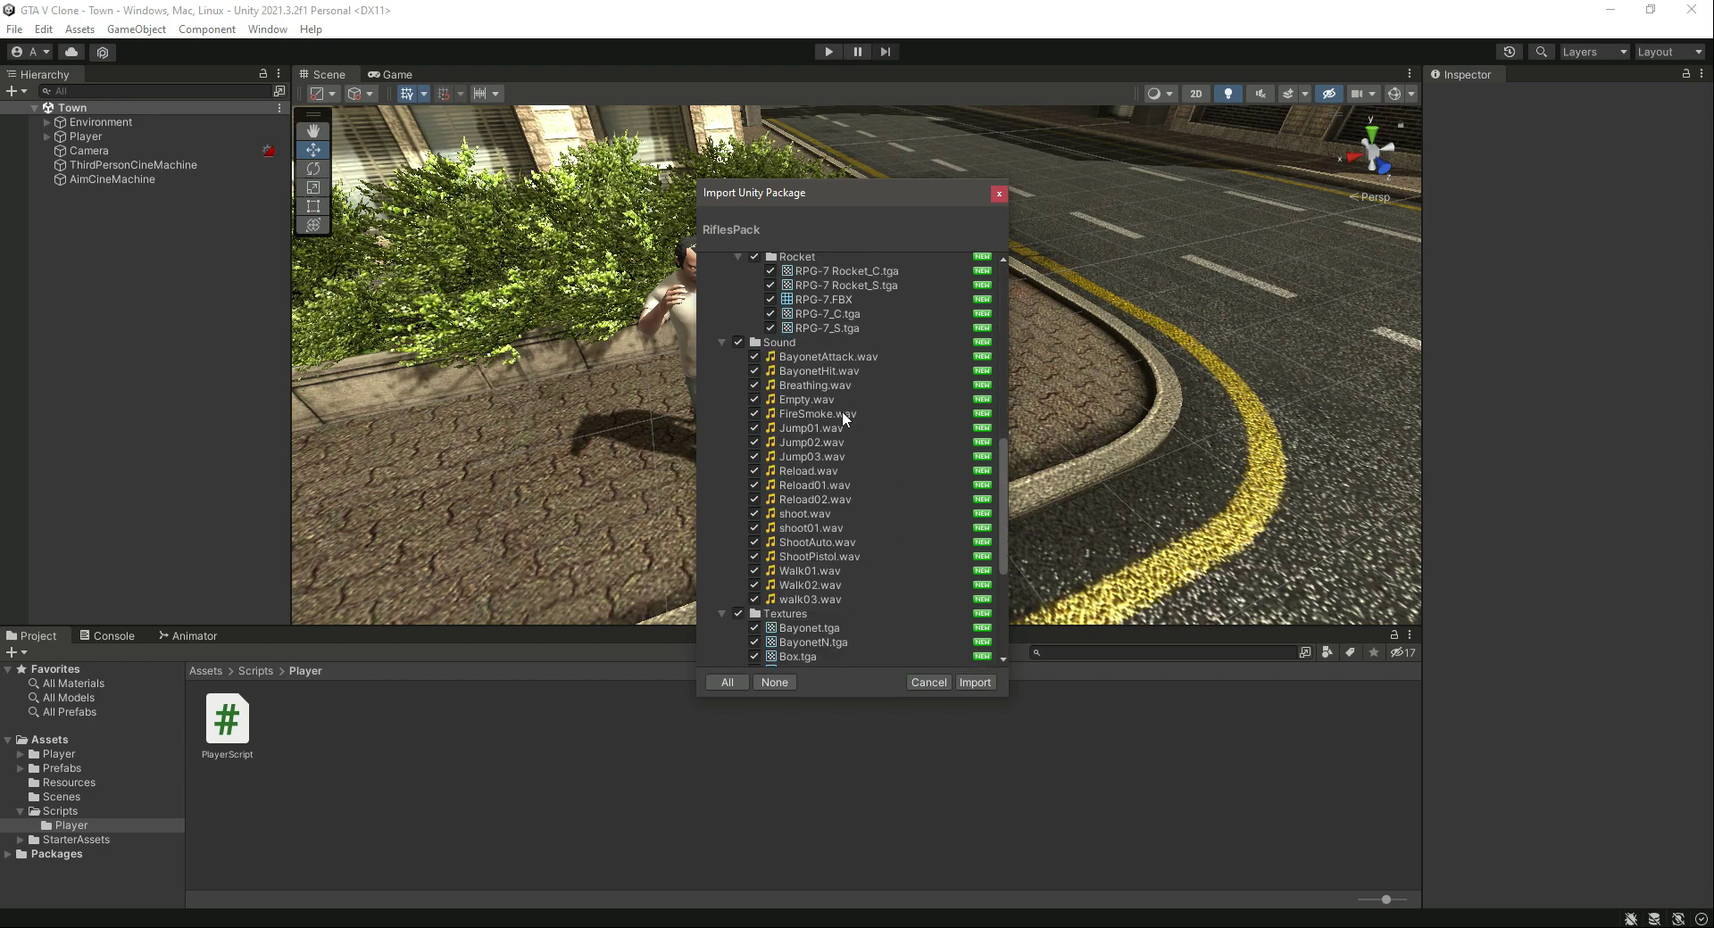
{"action": "scroll", "scroll_direction": "down", "scroll_amount": 3}
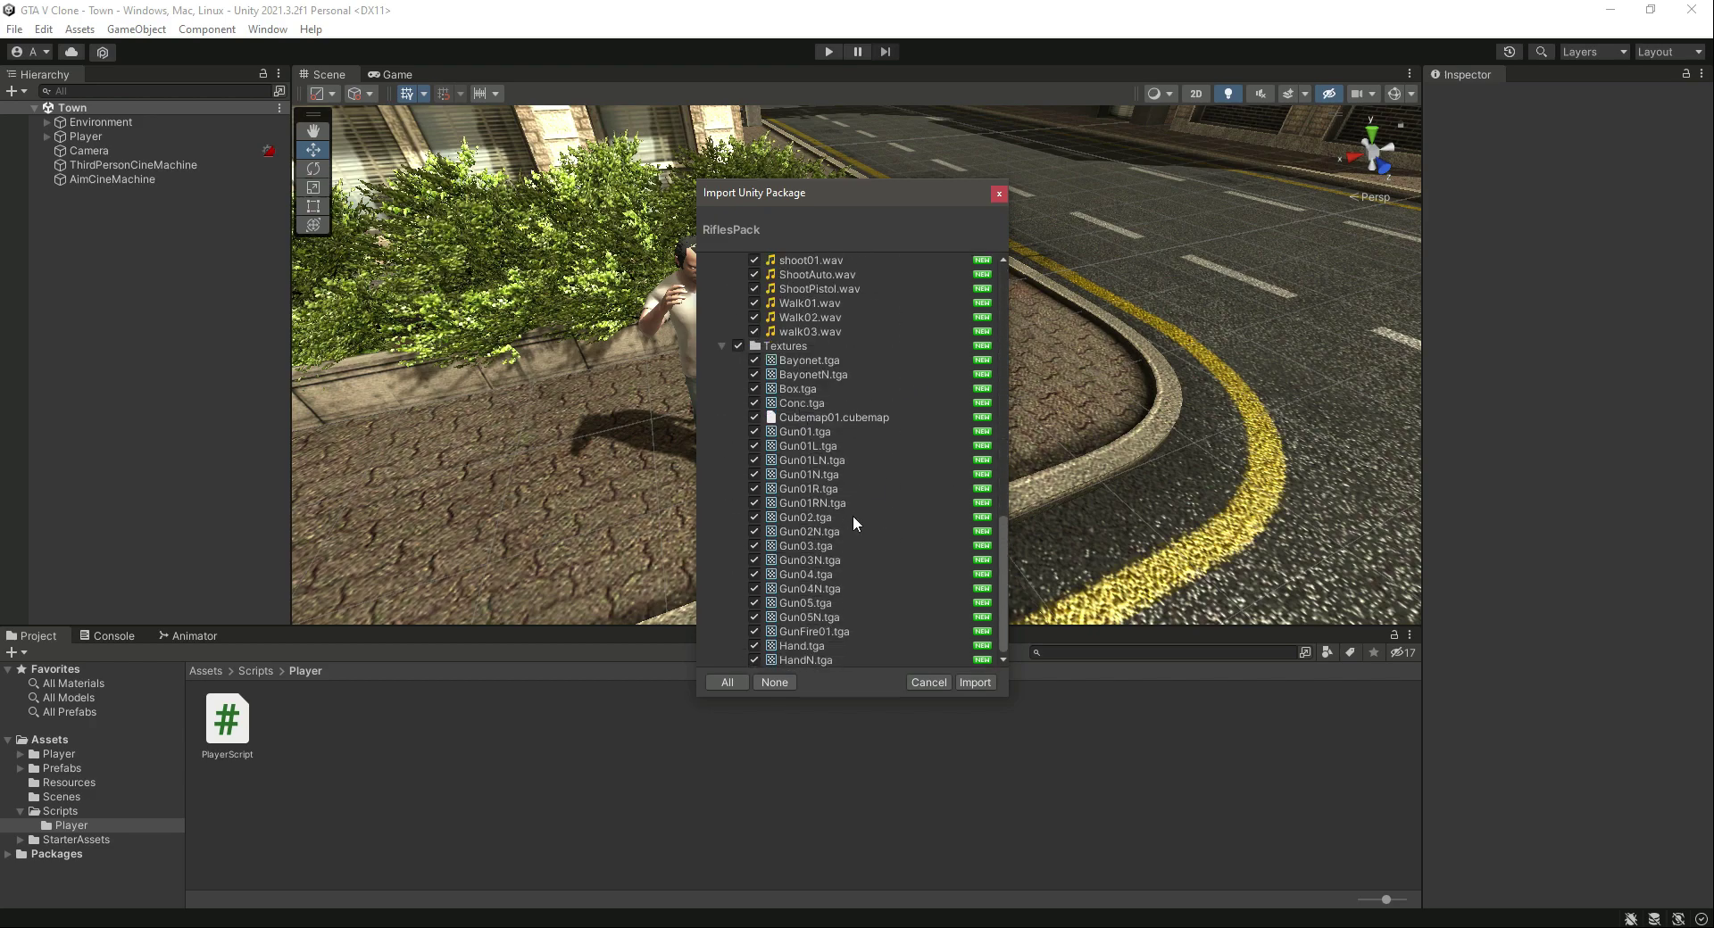
{"action": "left_click", "coordinate": [973, 682]}
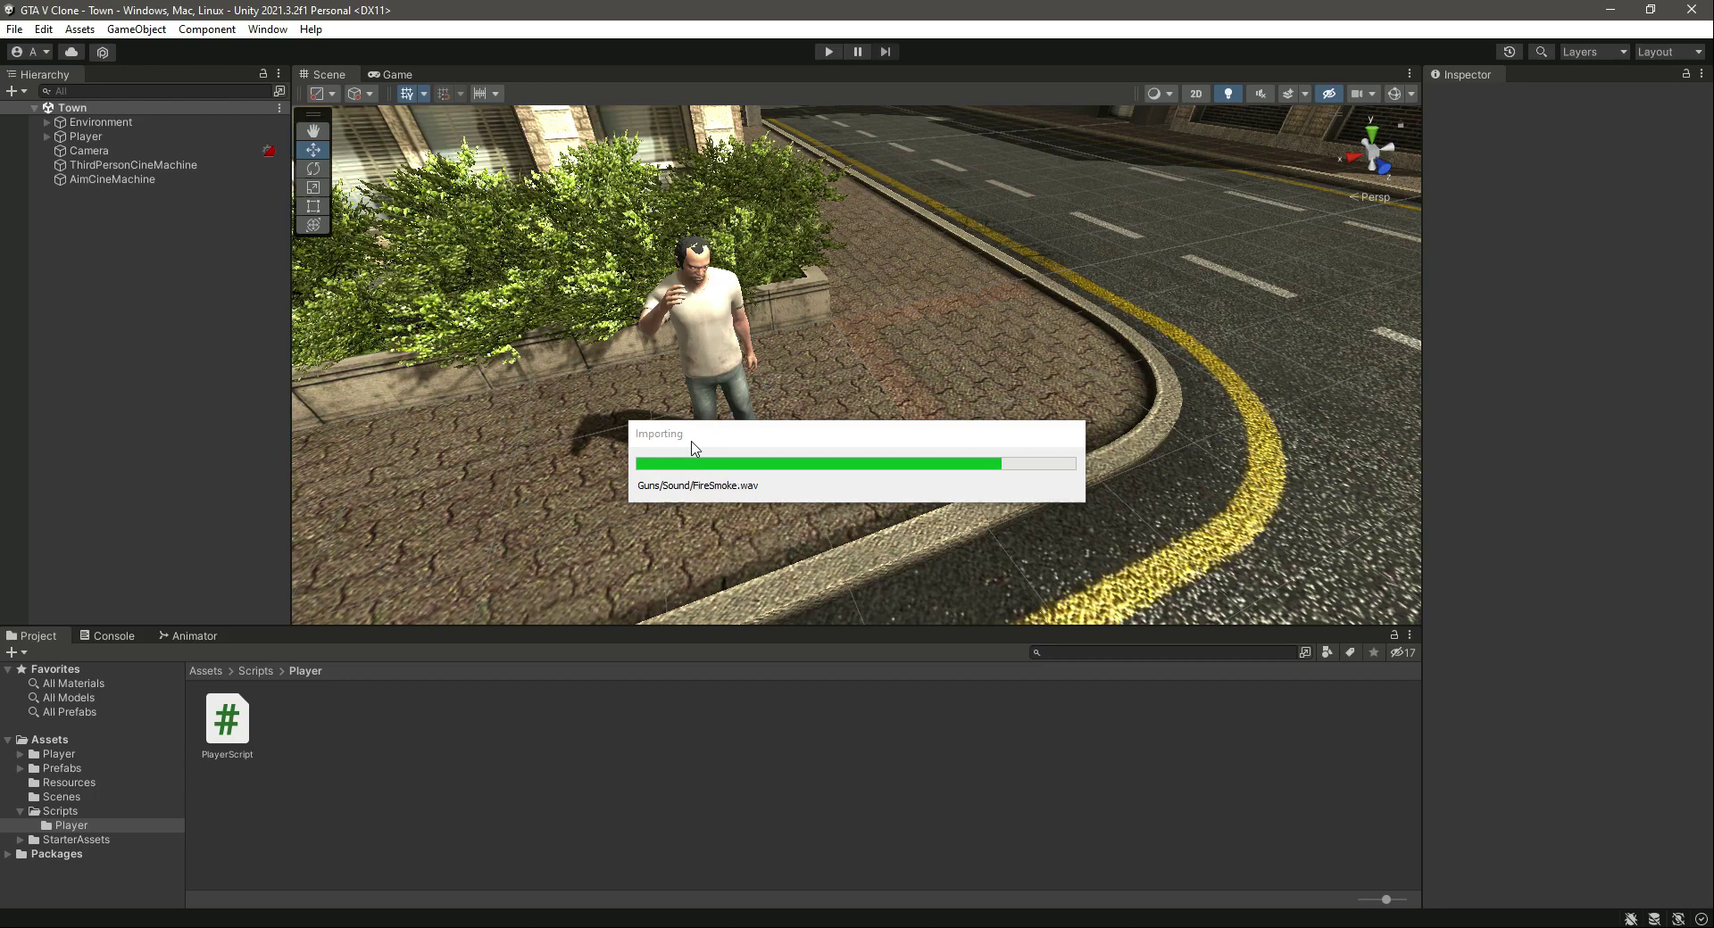
{"action": "left_click", "coordinate": [57, 754]}
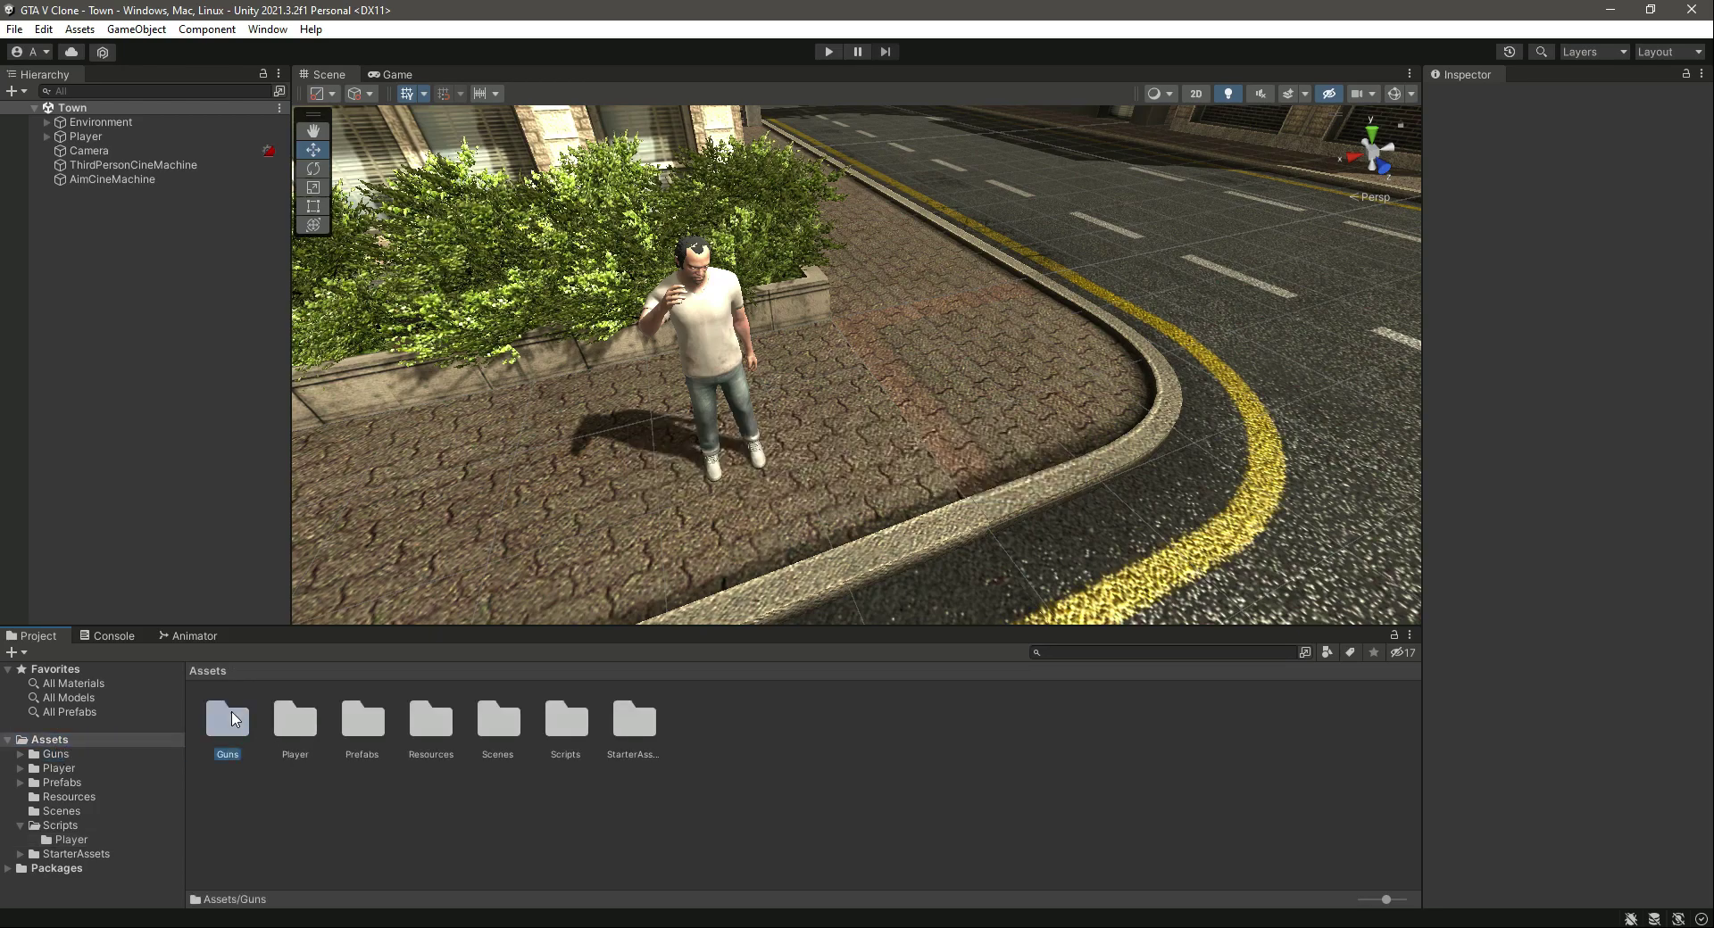
Step: Navigate into Guns > Prefabs > GunModels in the Project window
{"action": "double_click", "coordinate": [228, 724]}
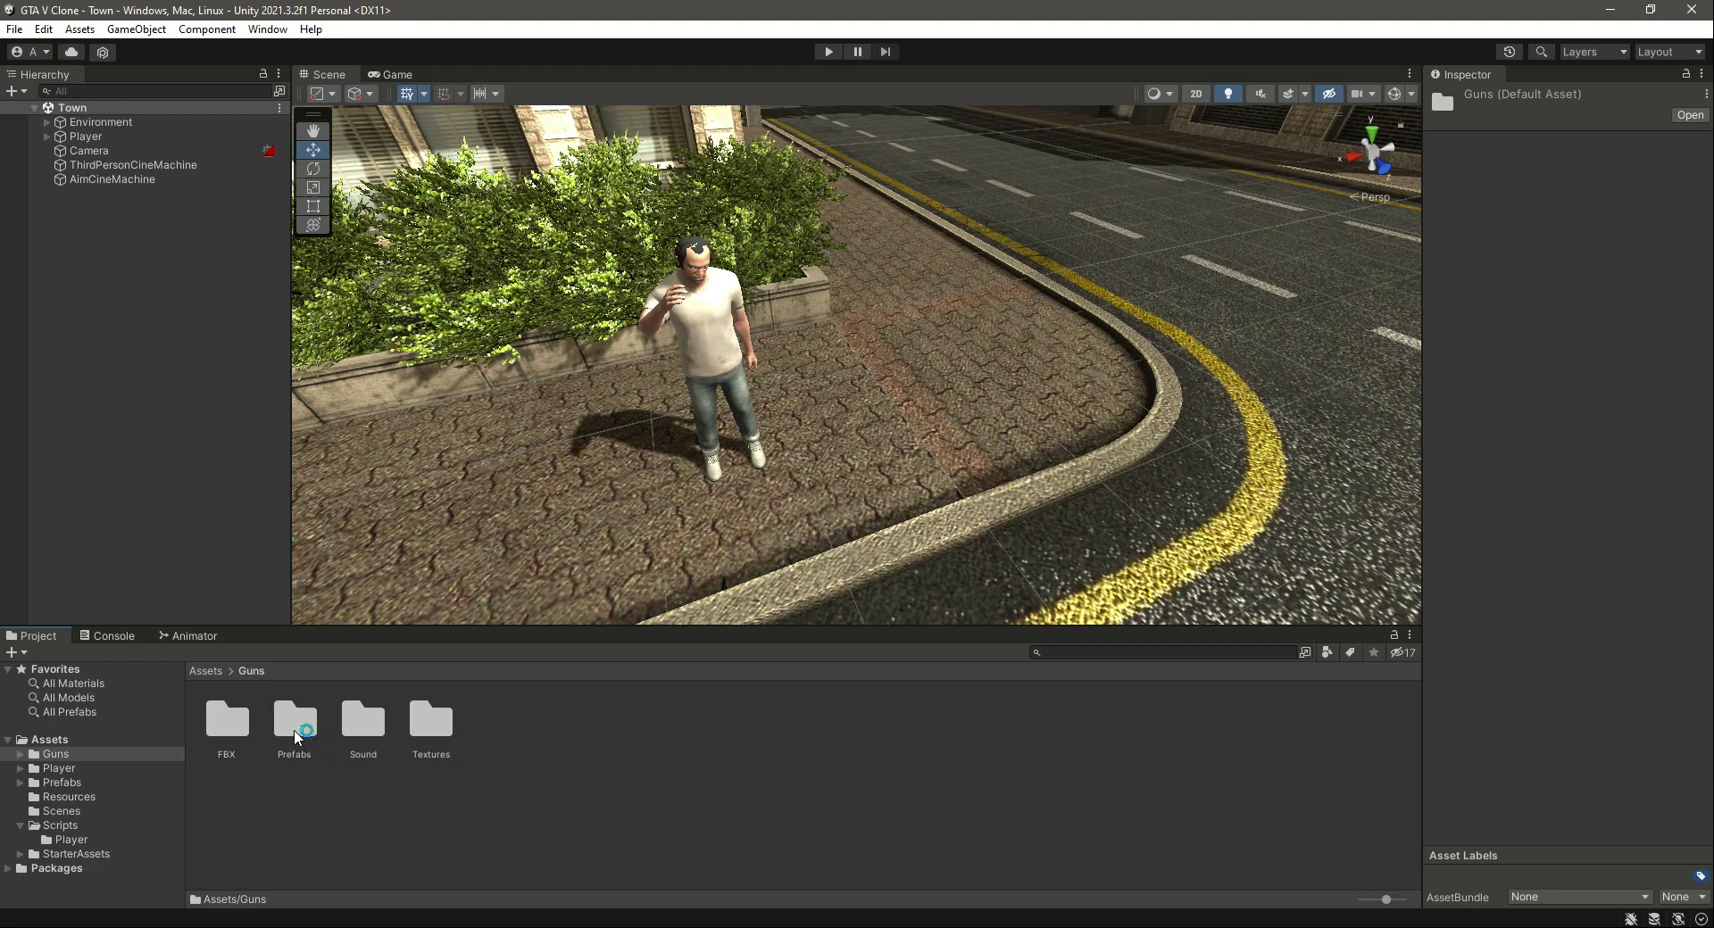
{"action": "double_click", "coordinate": [294, 724]}
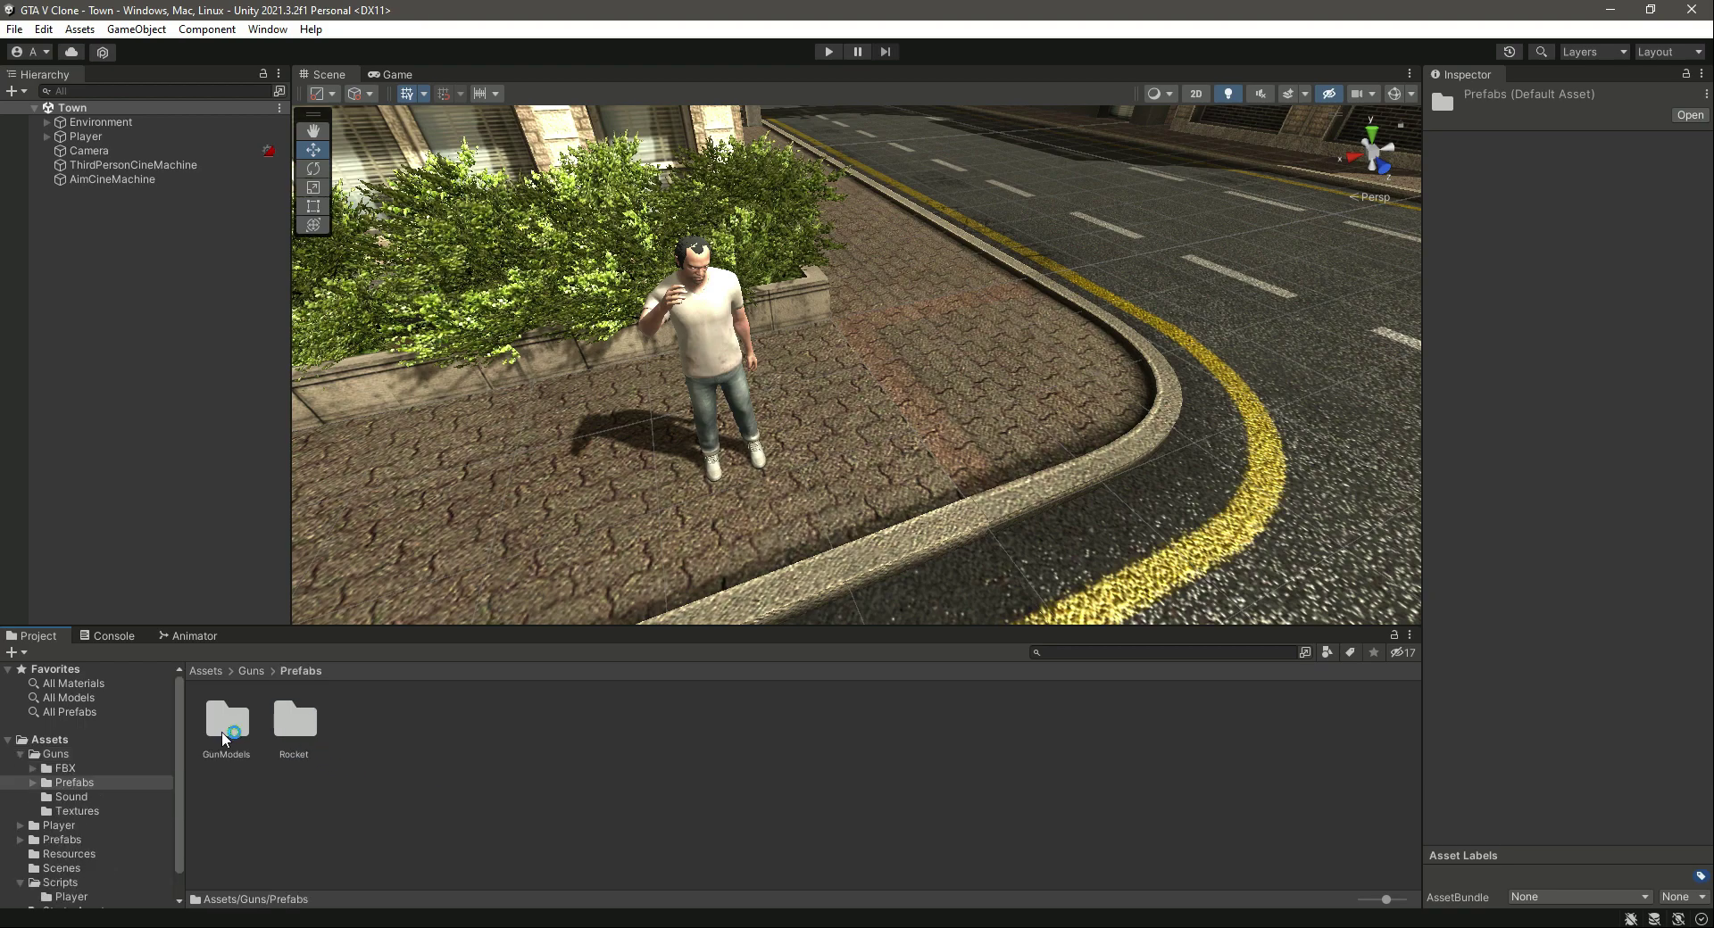
{"action": "double_click", "coordinate": [226, 725]}
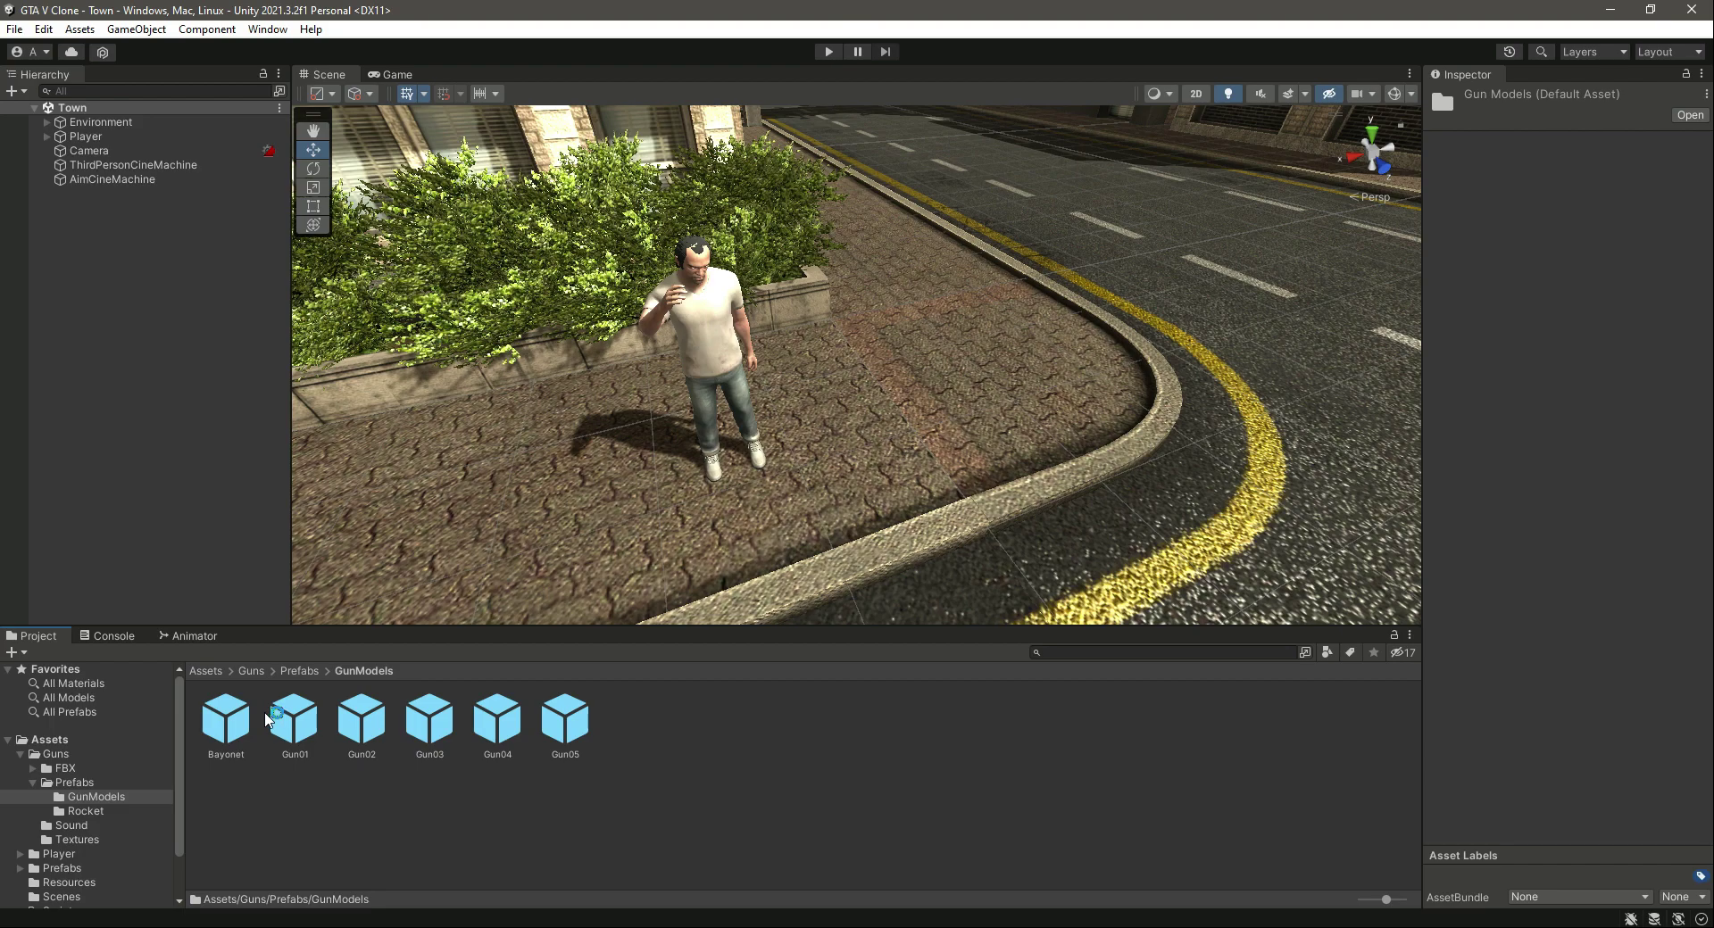
Step: Preview the Bayonet, Gun01, Gun02, Gun03 and Gun05 prefabs, then return to Prefabs
{"action": "left_click", "coordinate": [225, 719]}
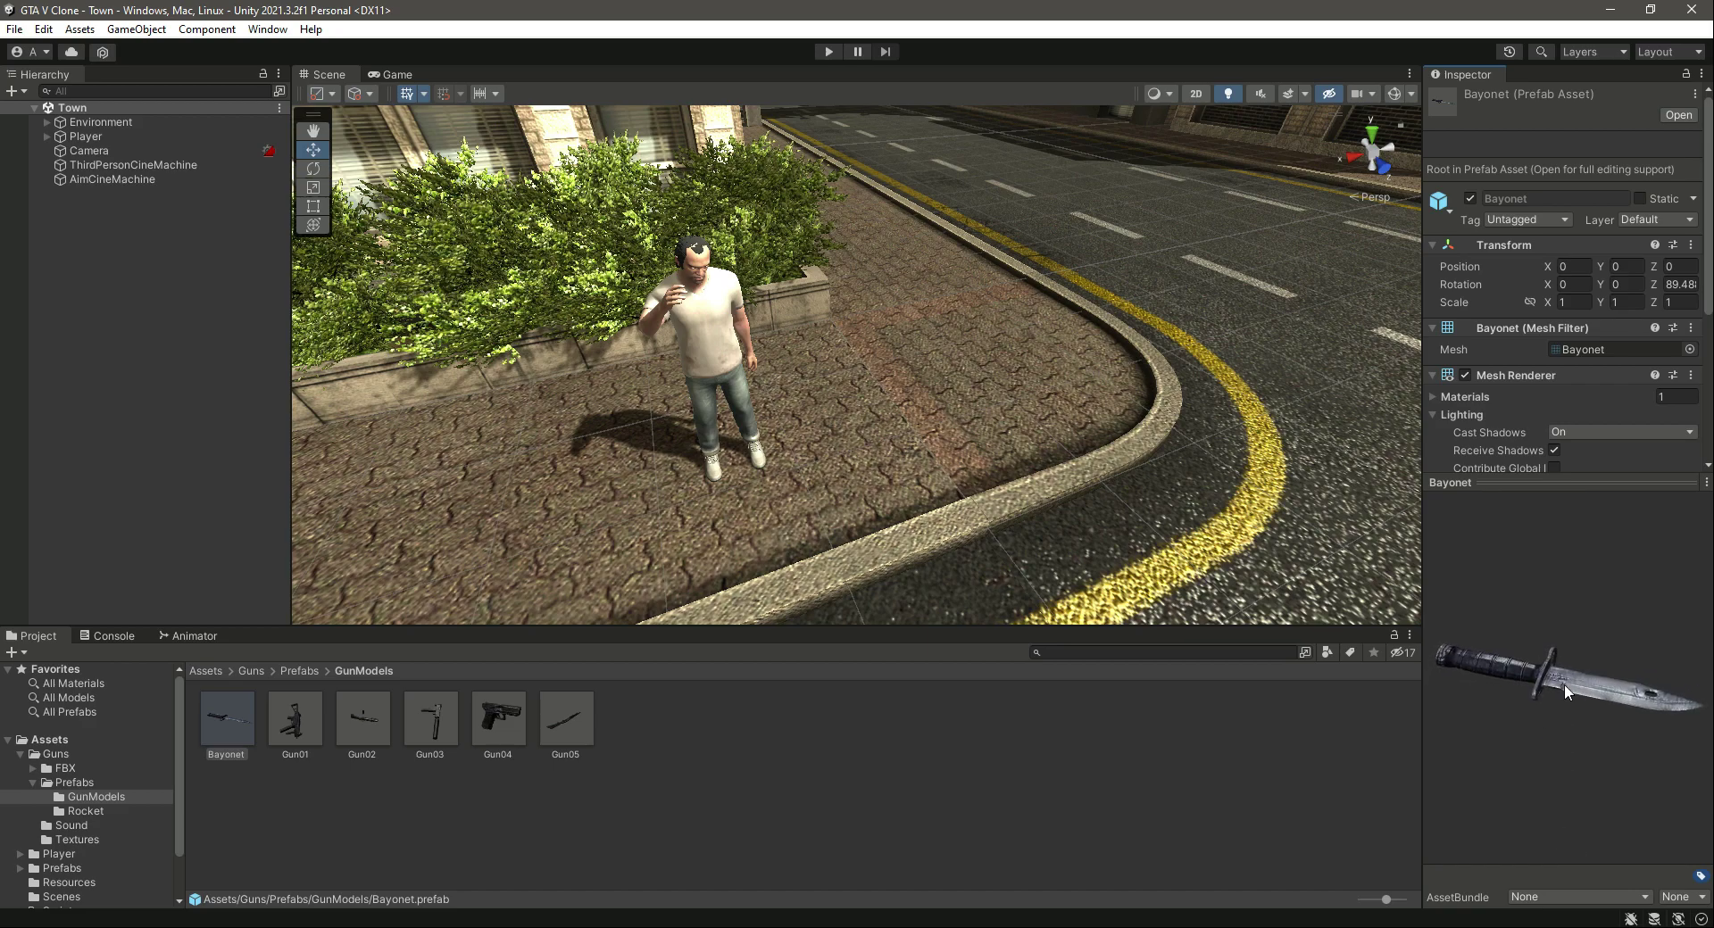
{"action": "left_click", "coordinate": [294, 716]}
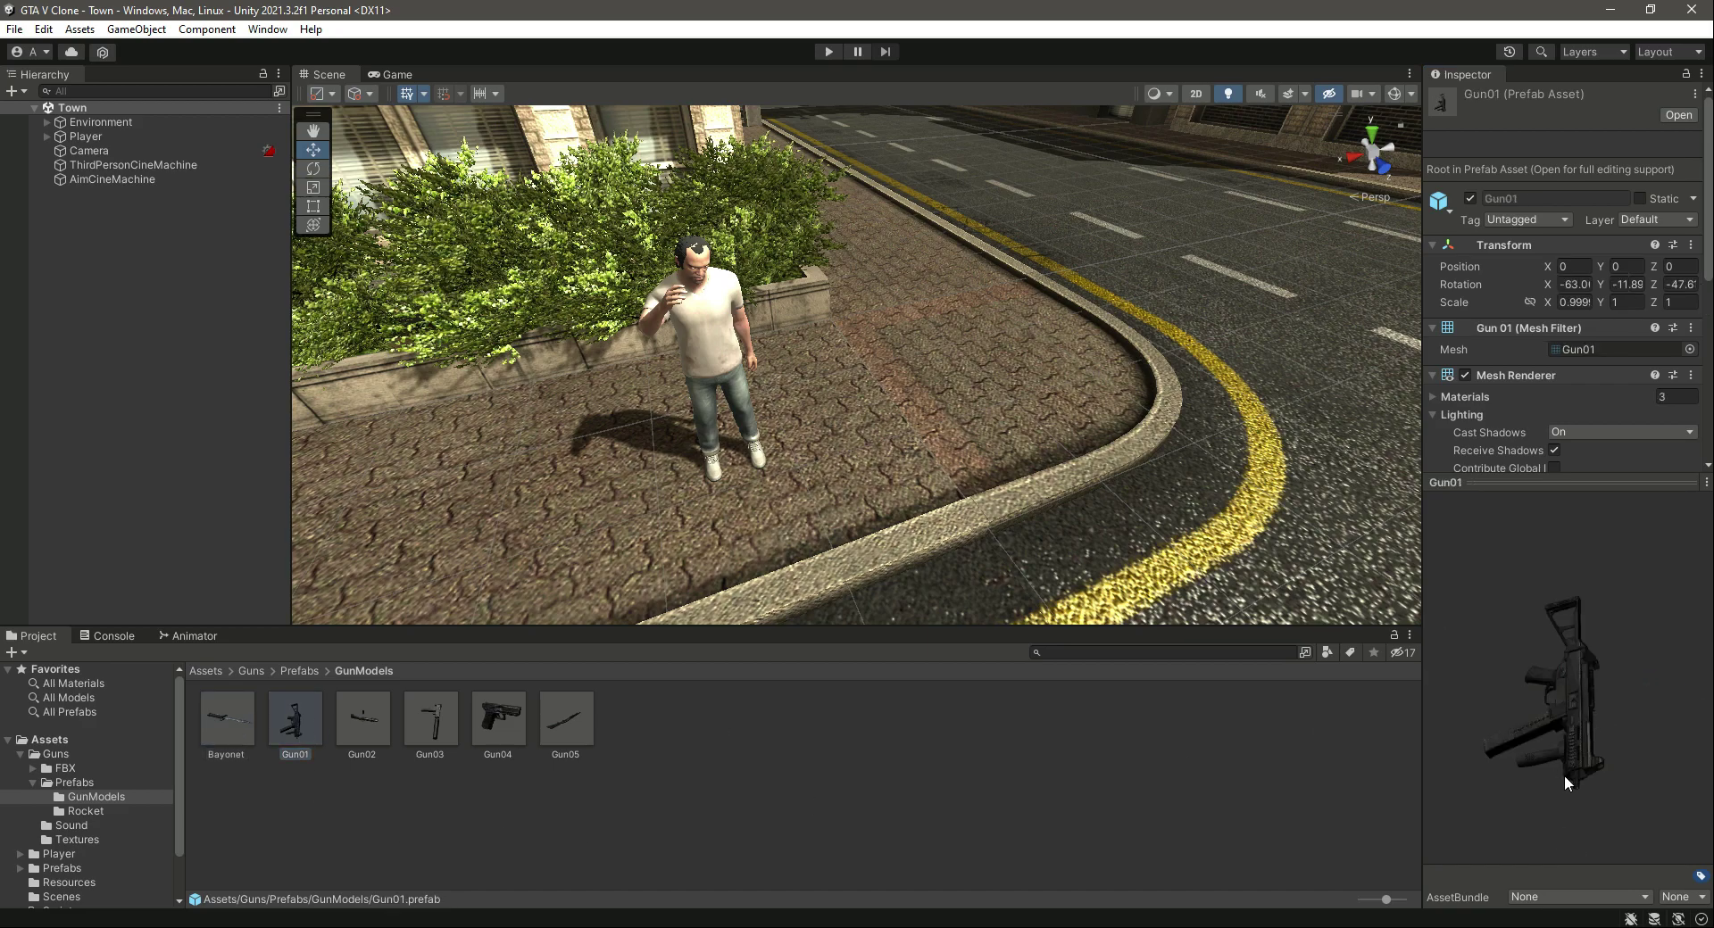
{"action": "left_click", "coordinate": [362, 720]}
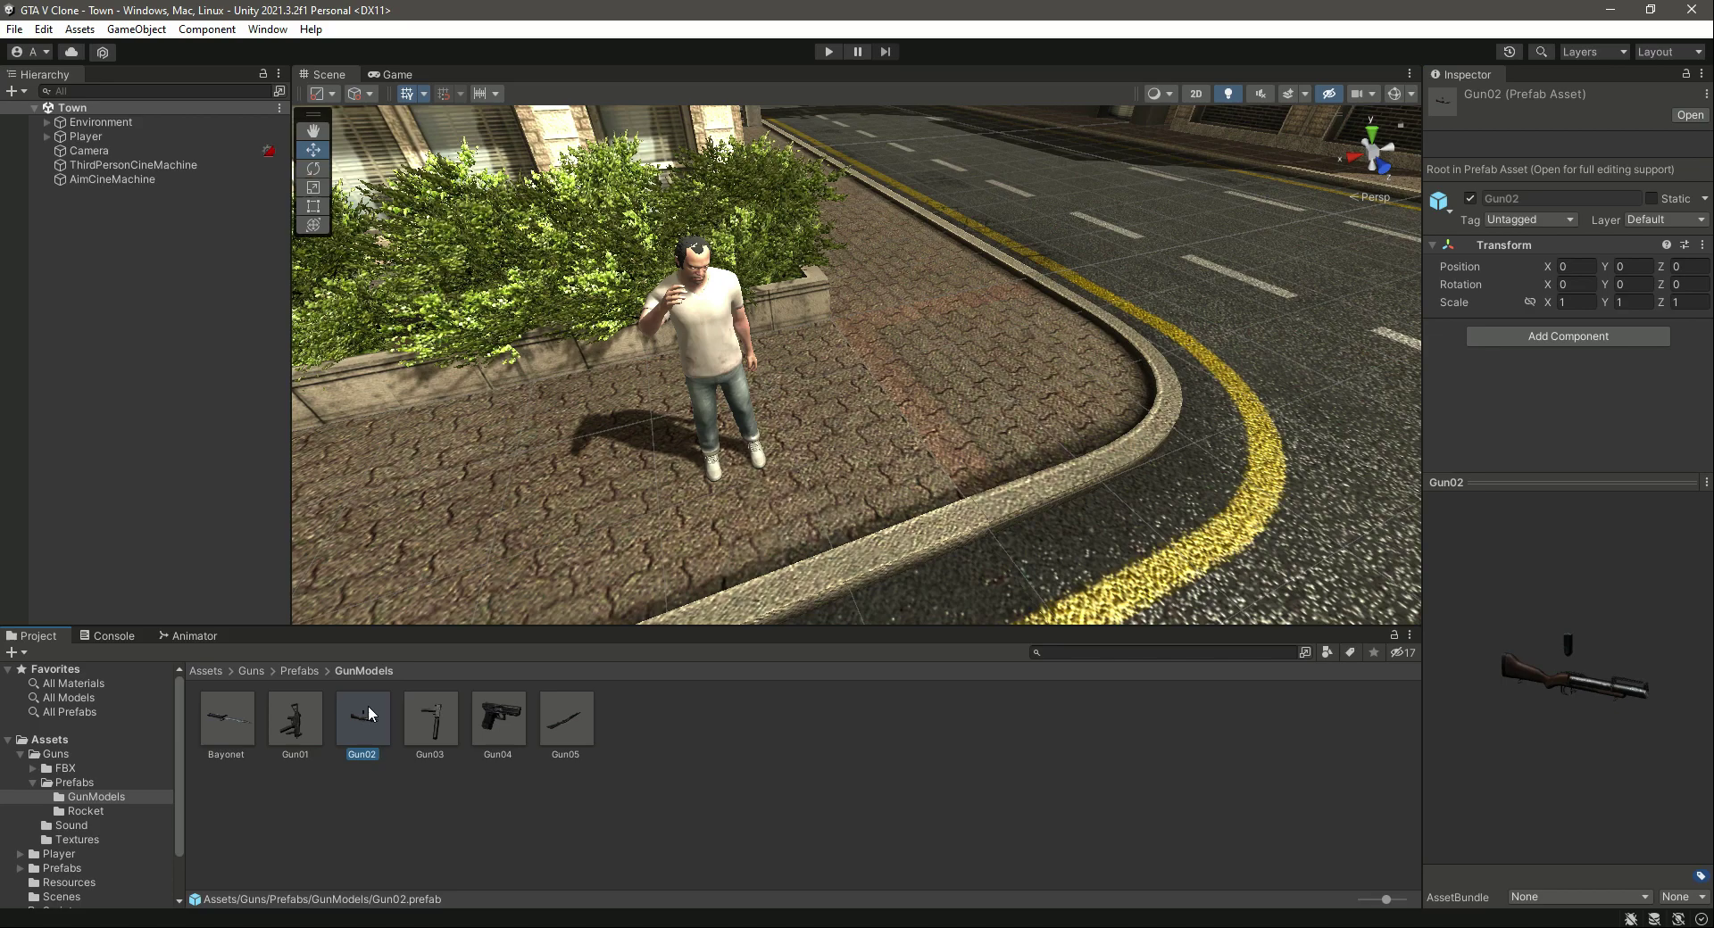
{"action": "left_click", "coordinate": [429, 716]}
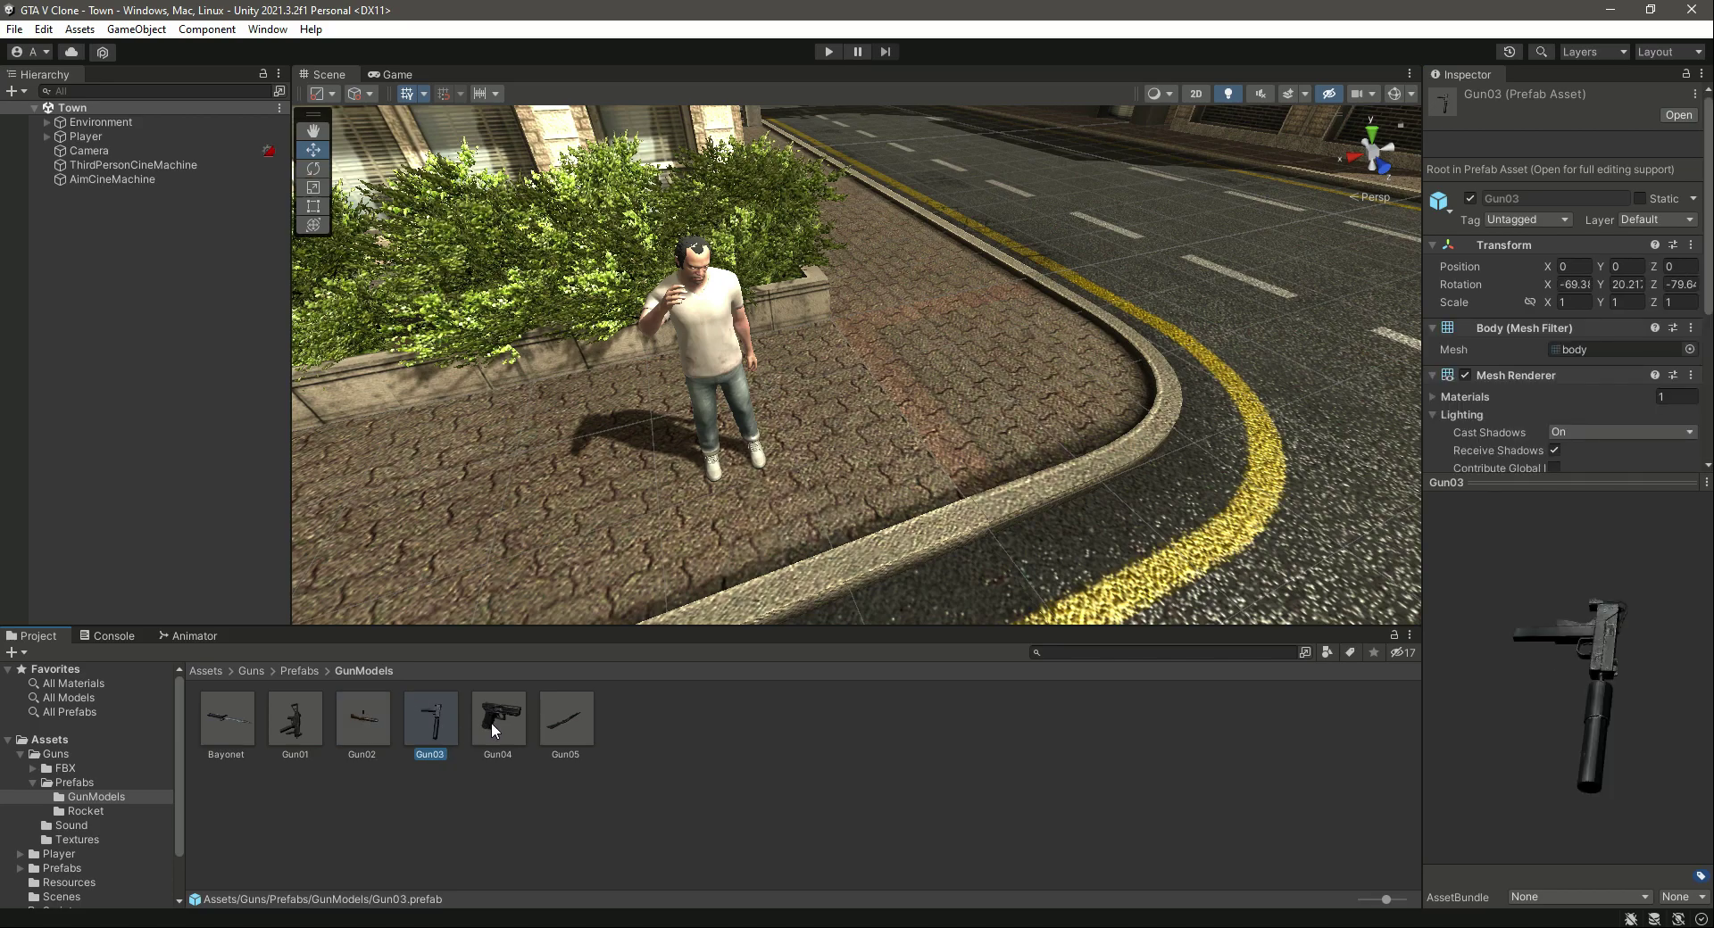
{"action": "left_click", "coordinate": [565, 719]}
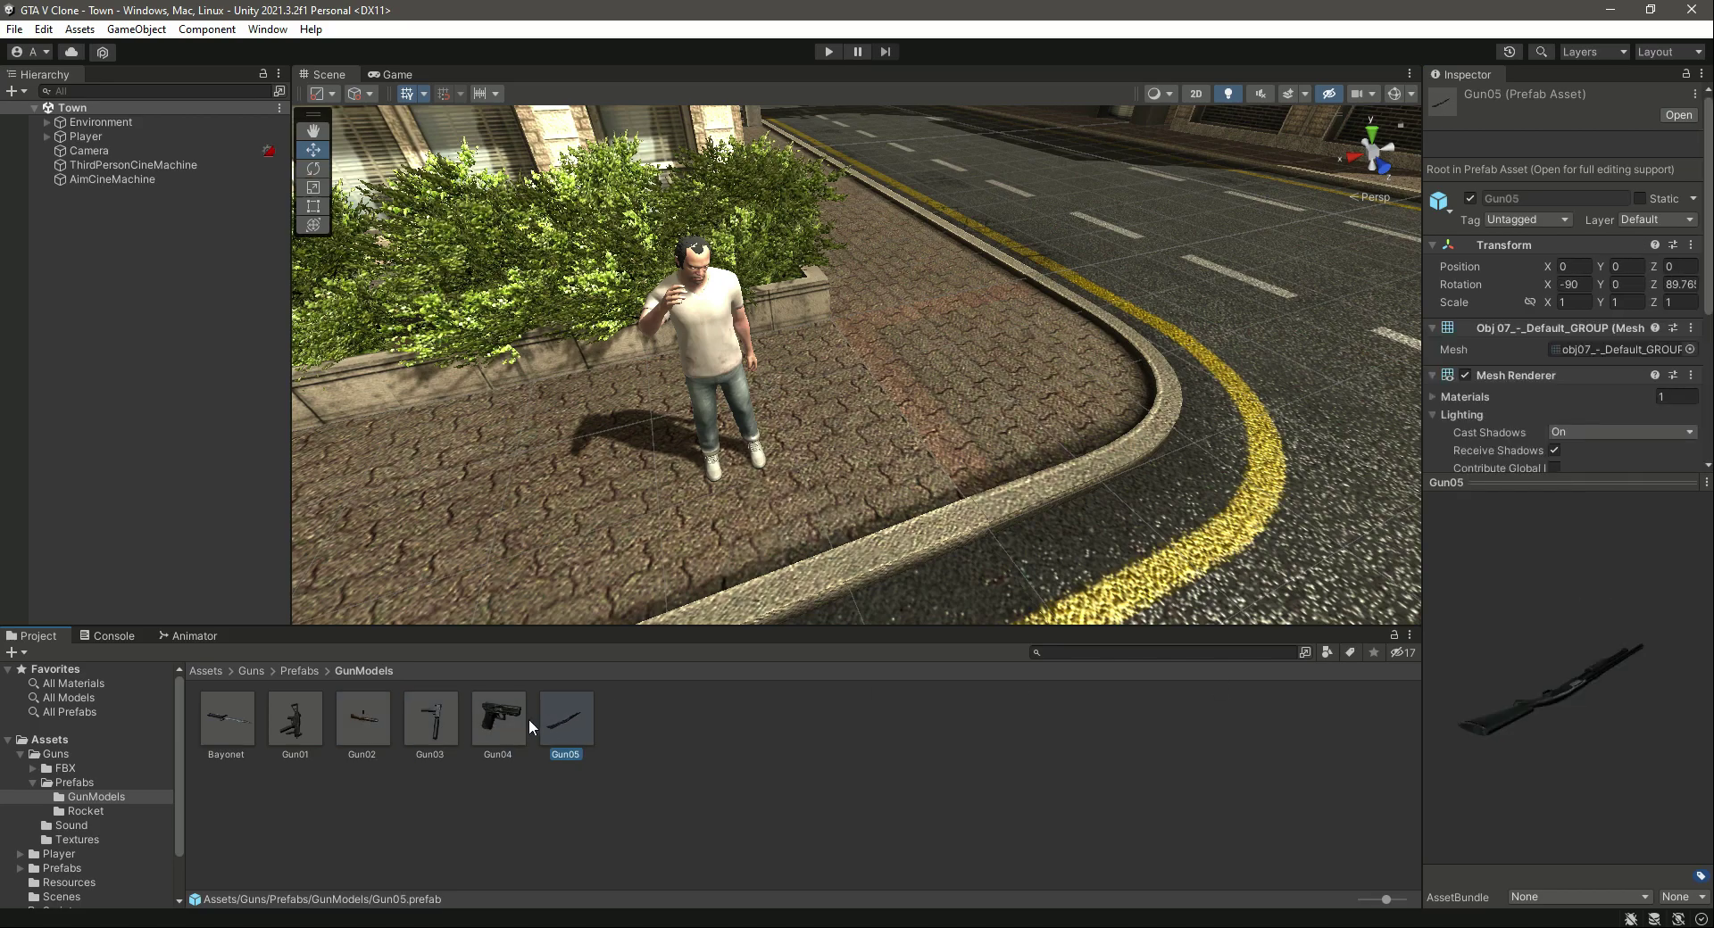
{"action": "left_click", "coordinate": [298, 670]}
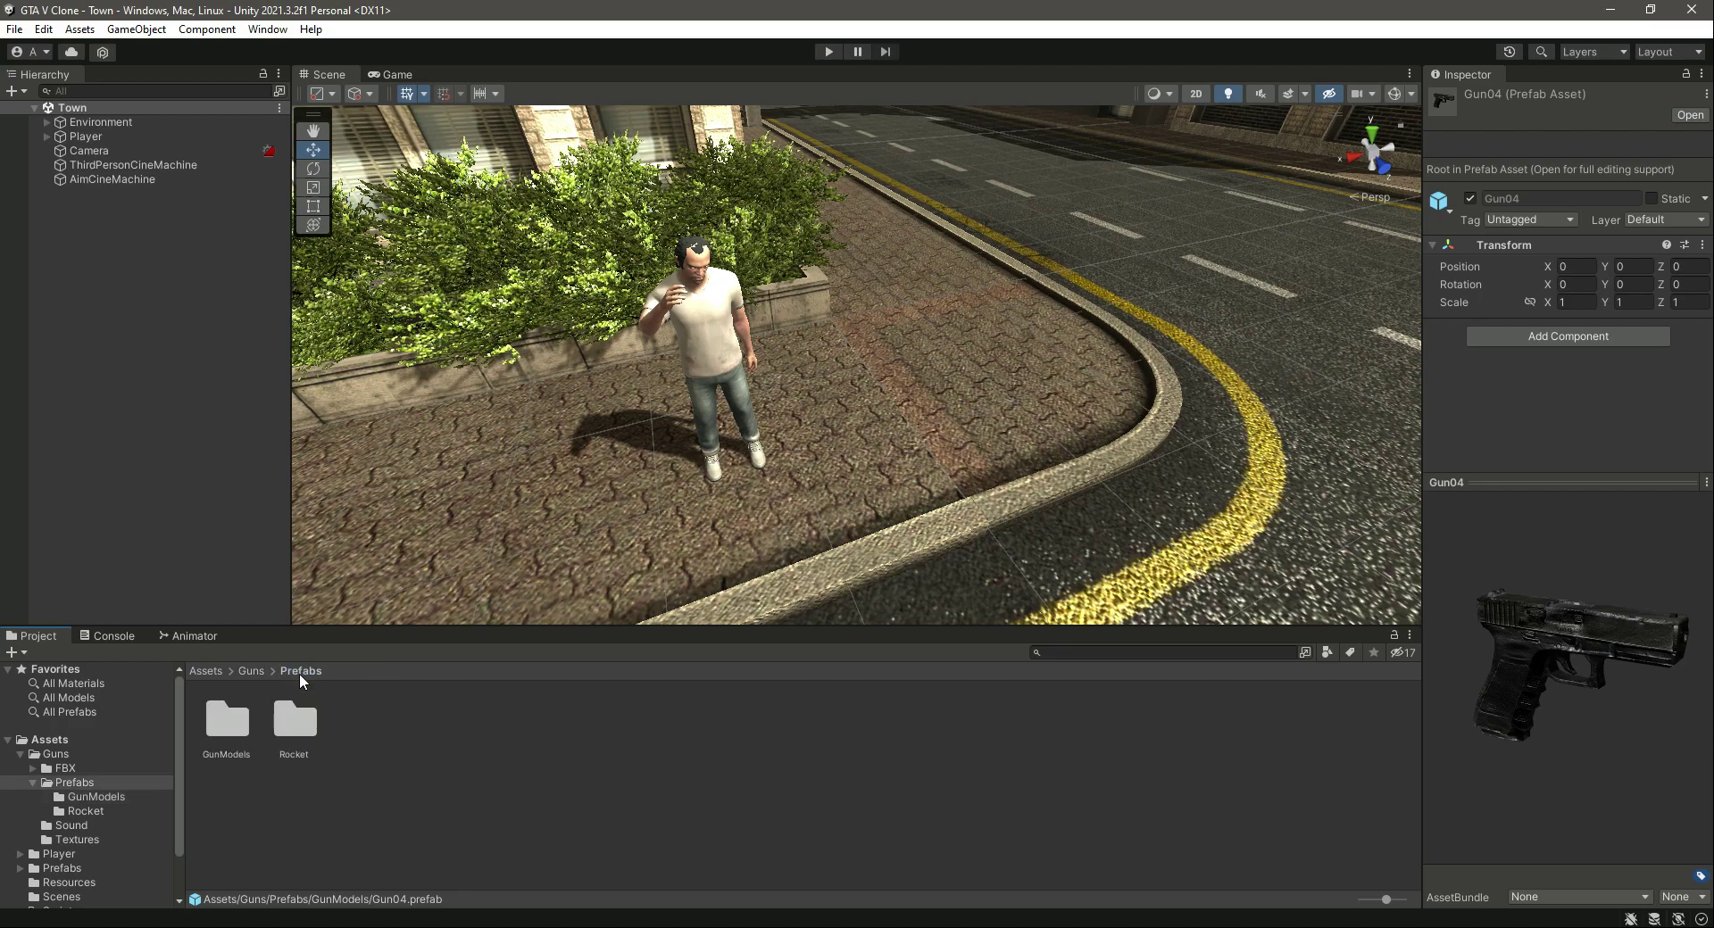
Step: Preview the RPG-7 model in the Rocket folder, then check the Sound clips
{"action": "double_click", "coordinate": [293, 721]}
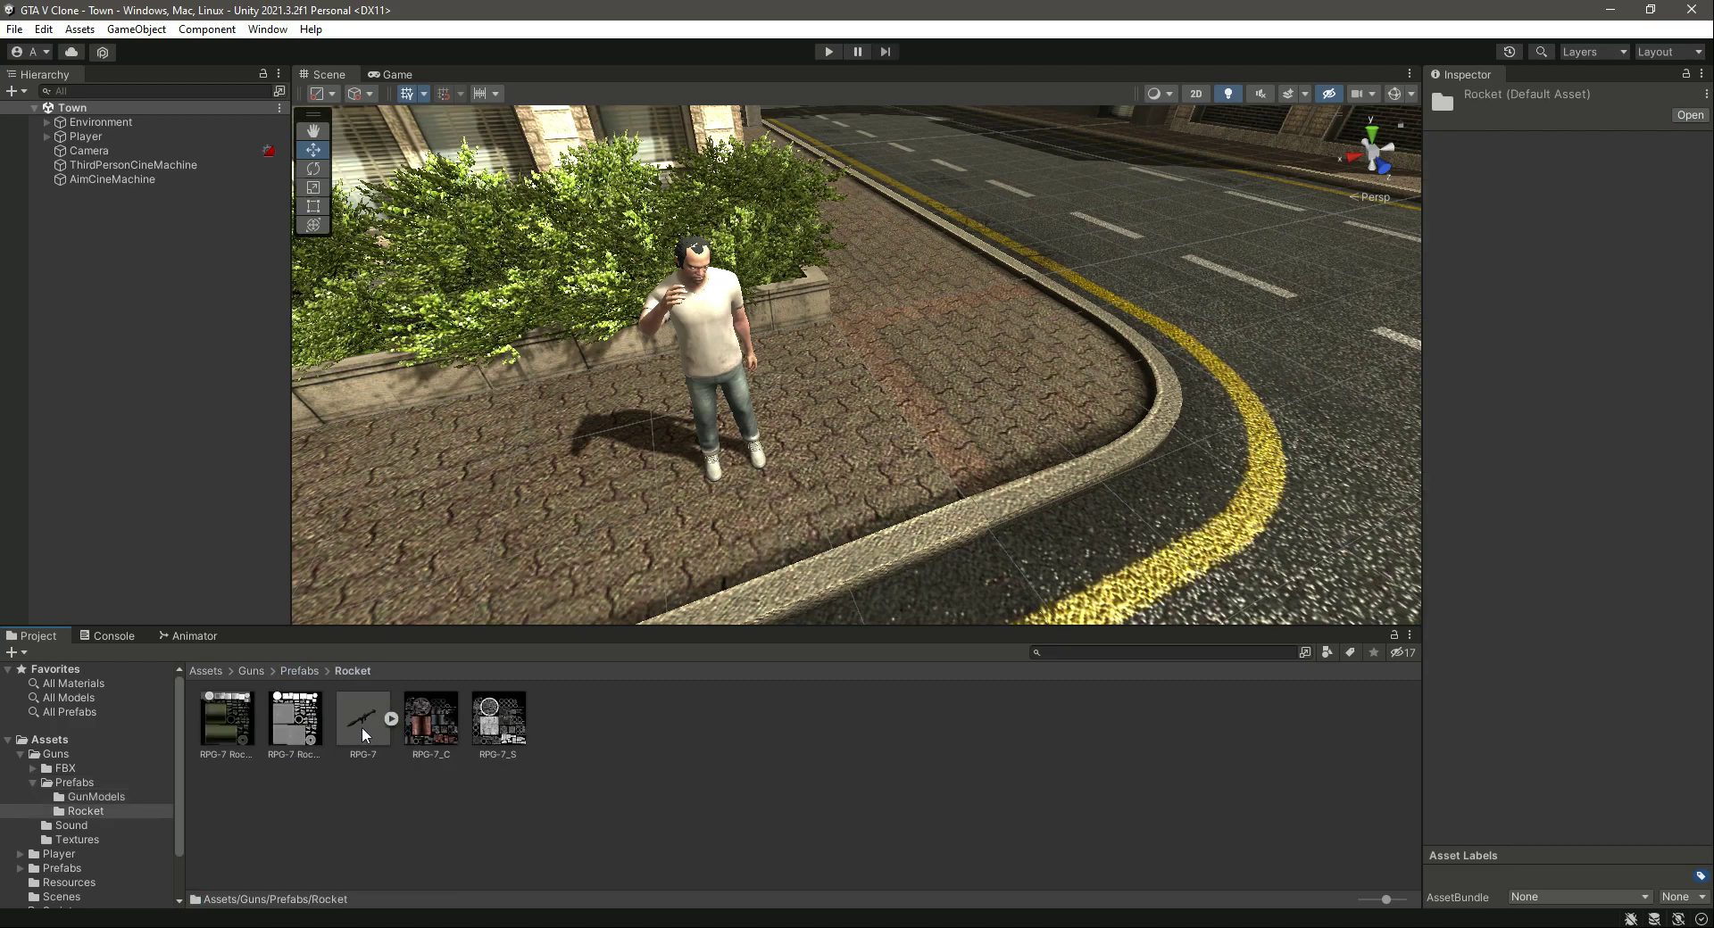
{"action": "left_click", "coordinate": [361, 719]}
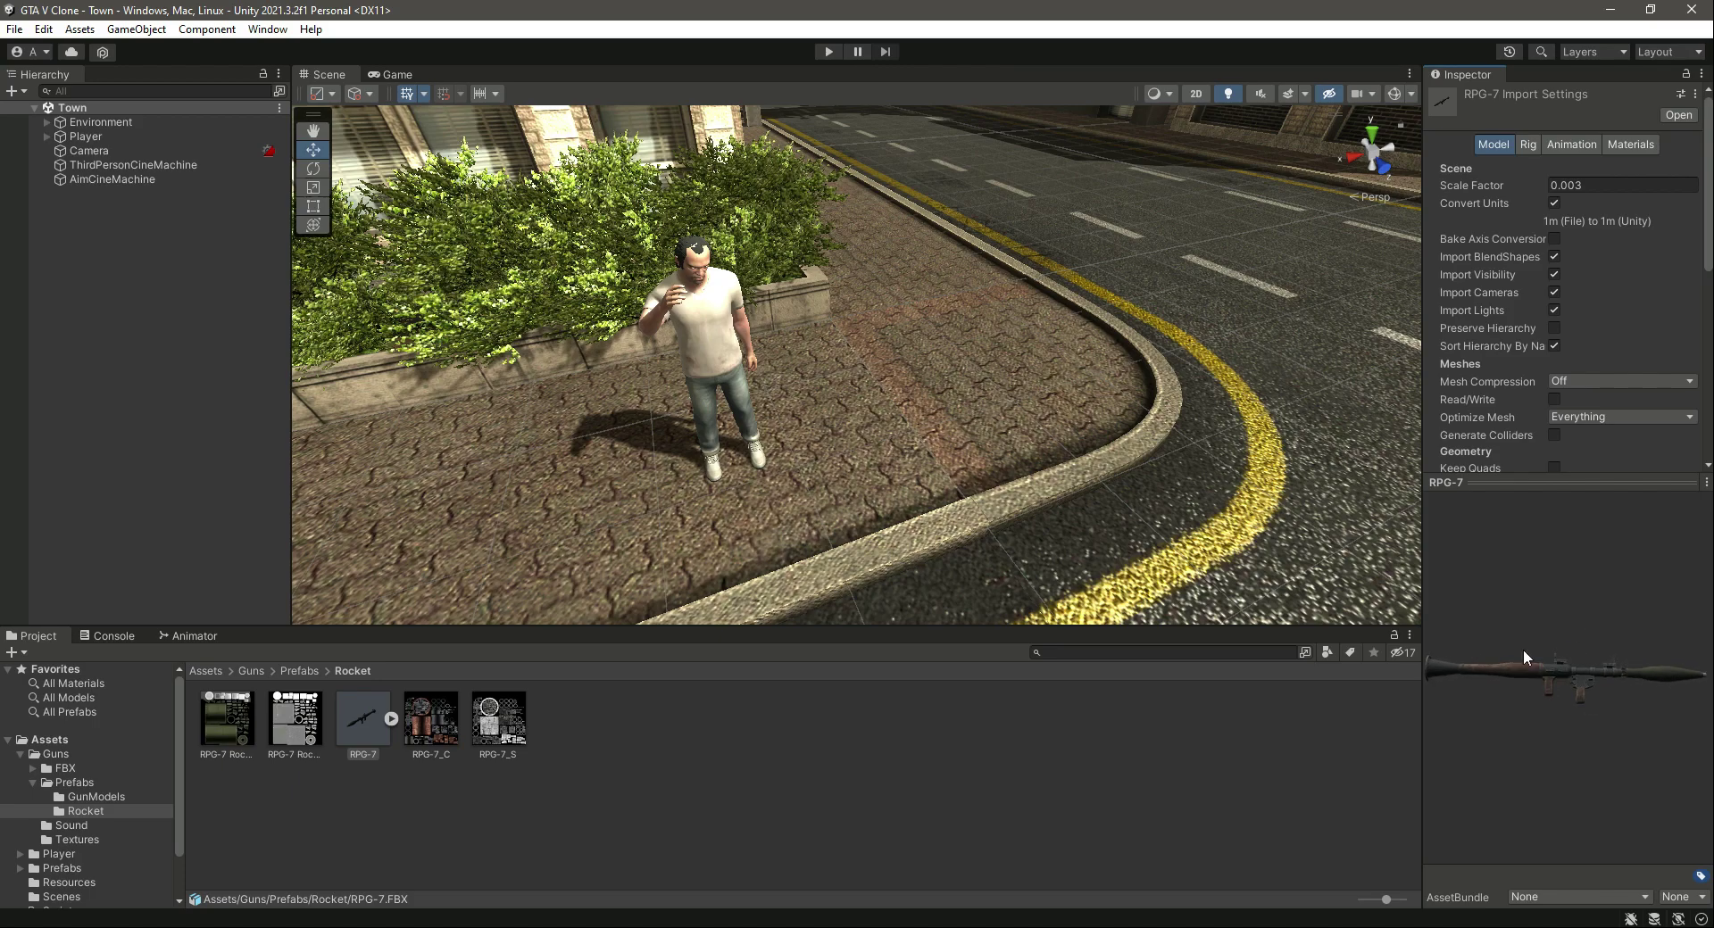
{"action": "left_click", "coordinate": [299, 670]}
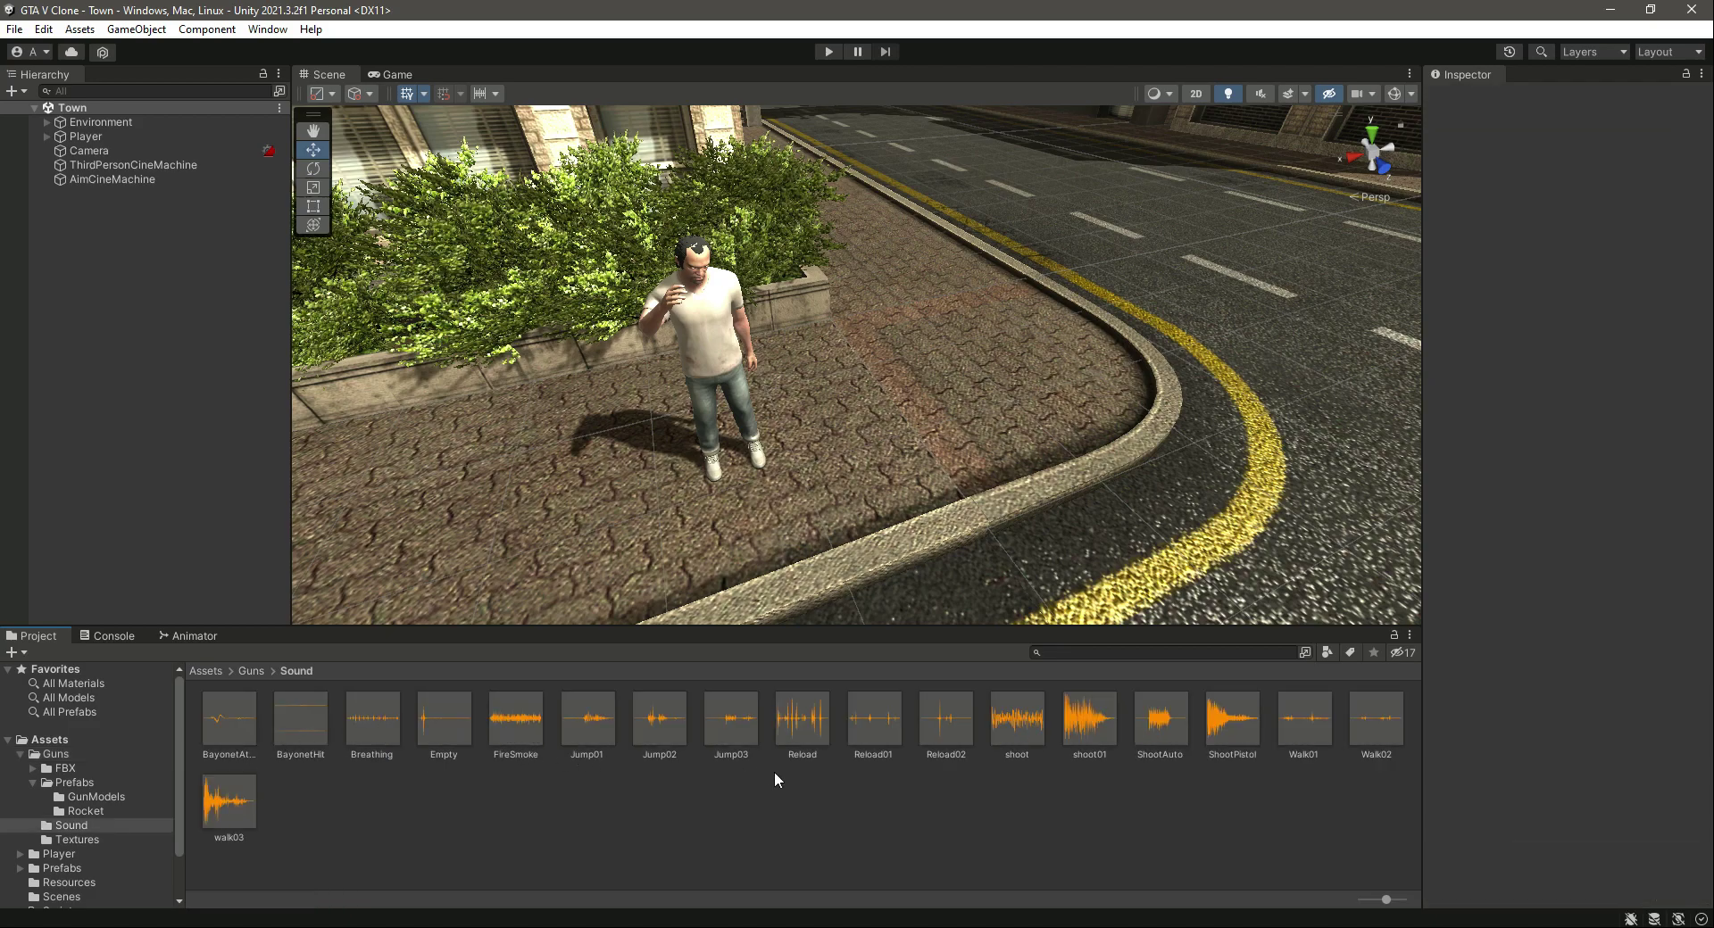
{"action": "mouse_move", "coordinate": [802, 740]}
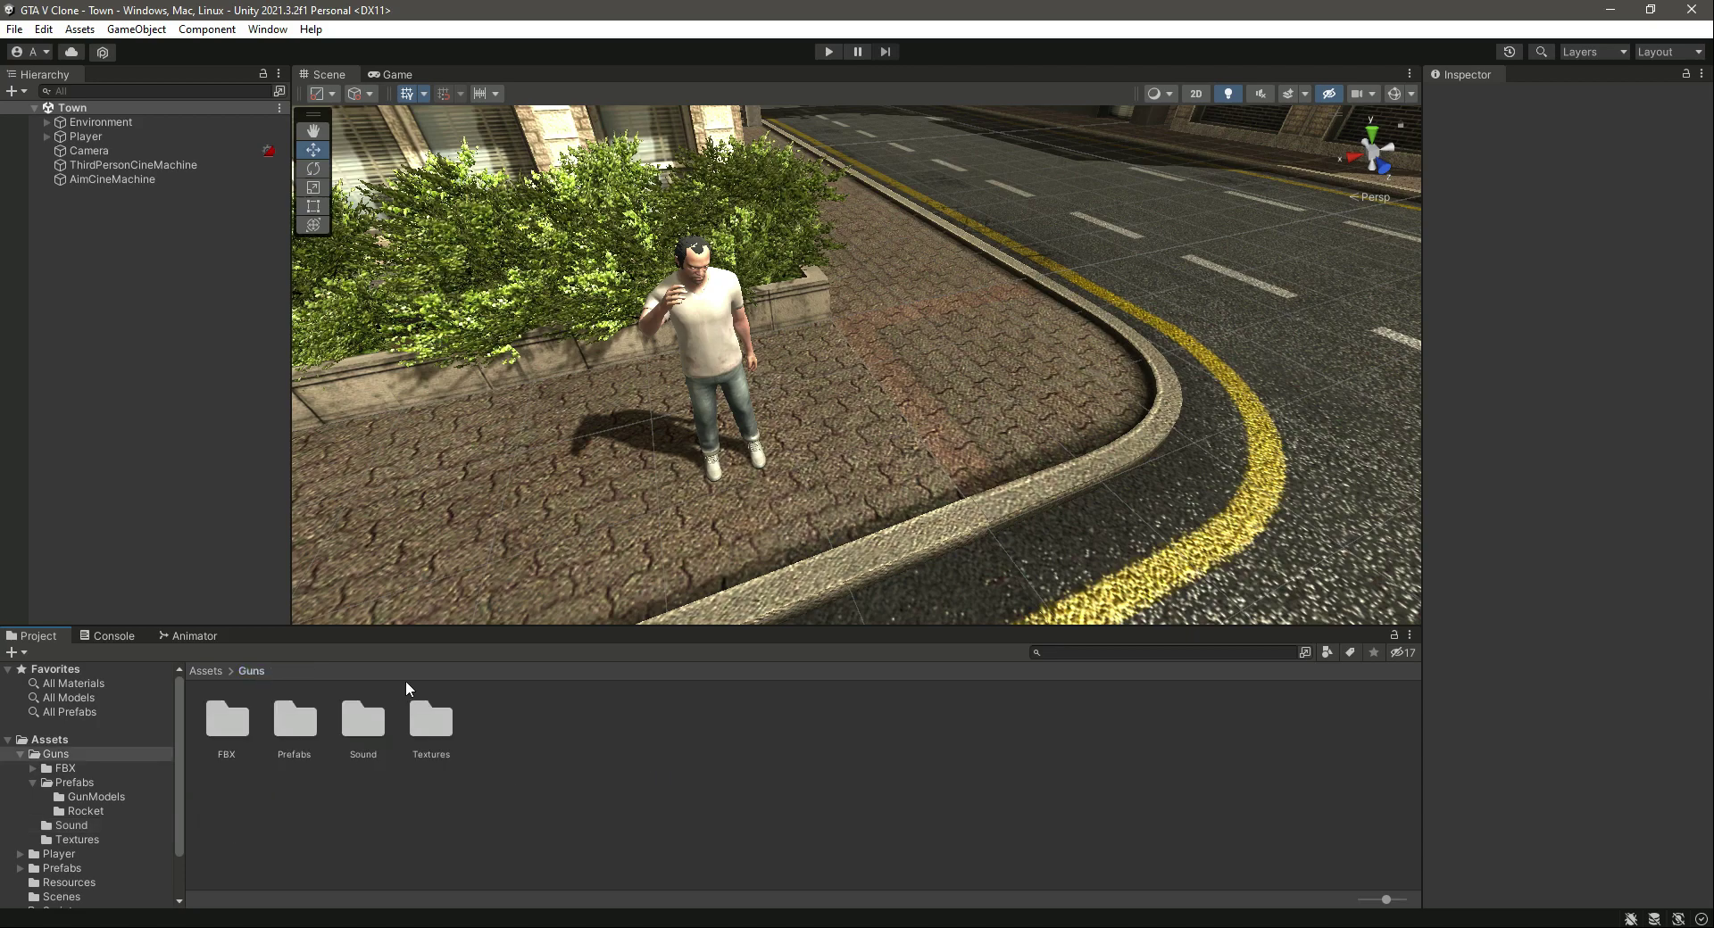
{"action": "double_click", "coordinate": [430, 721]}
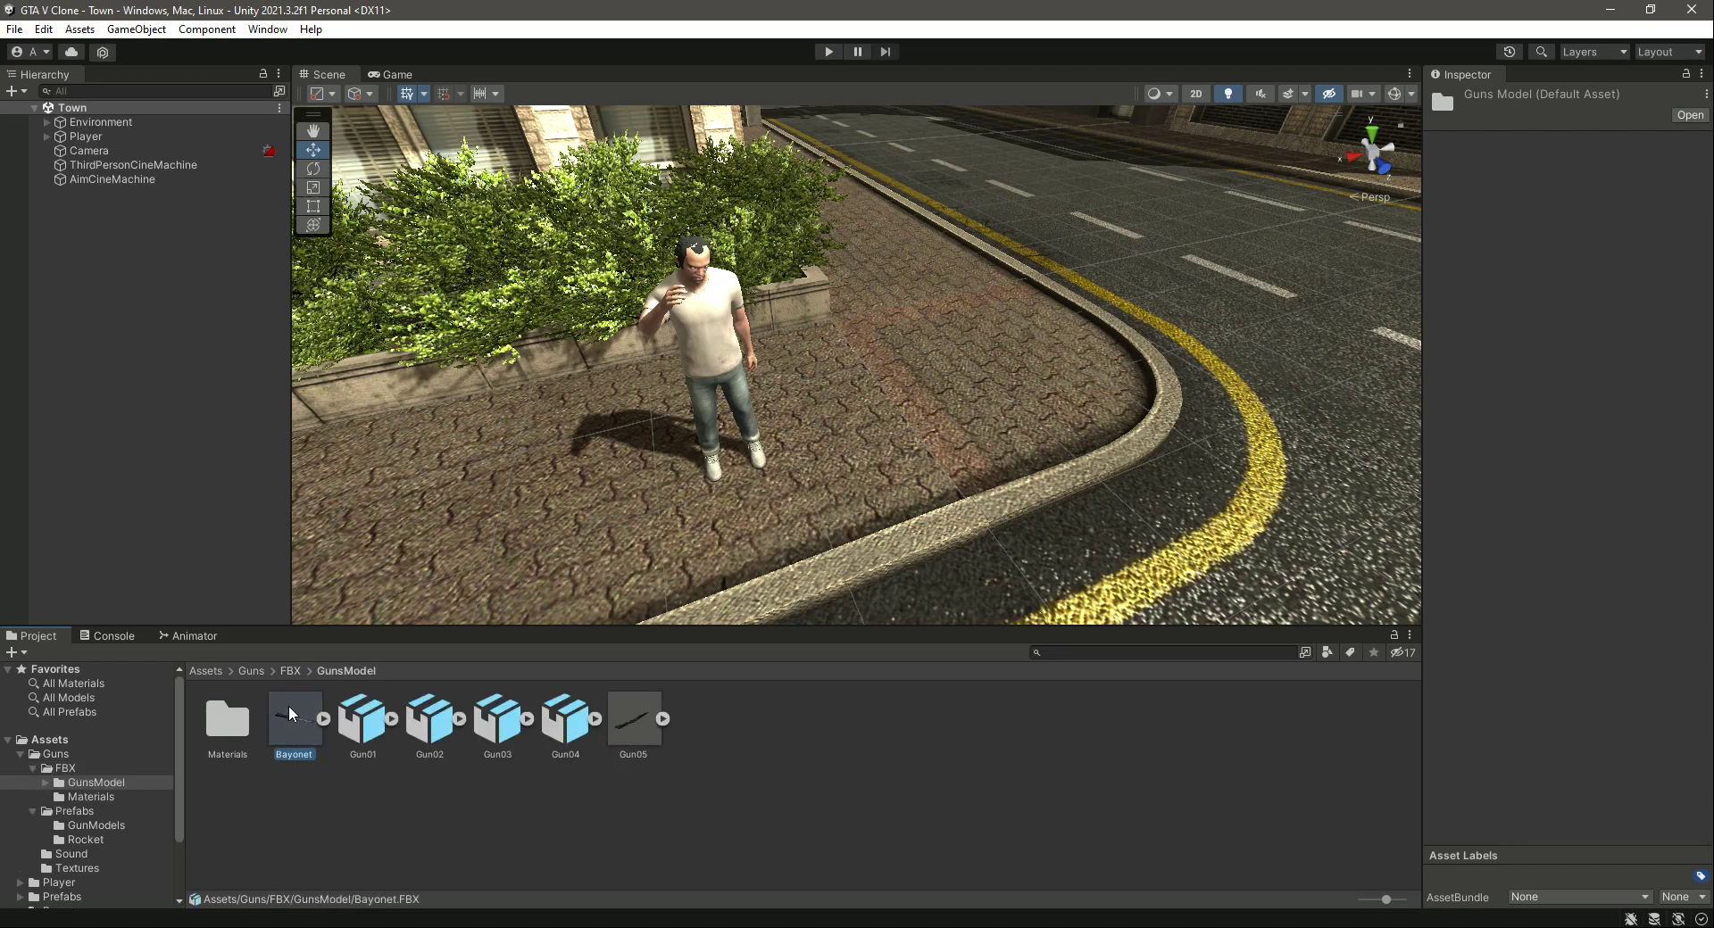
{"action": "left_click", "coordinate": [565, 719]}
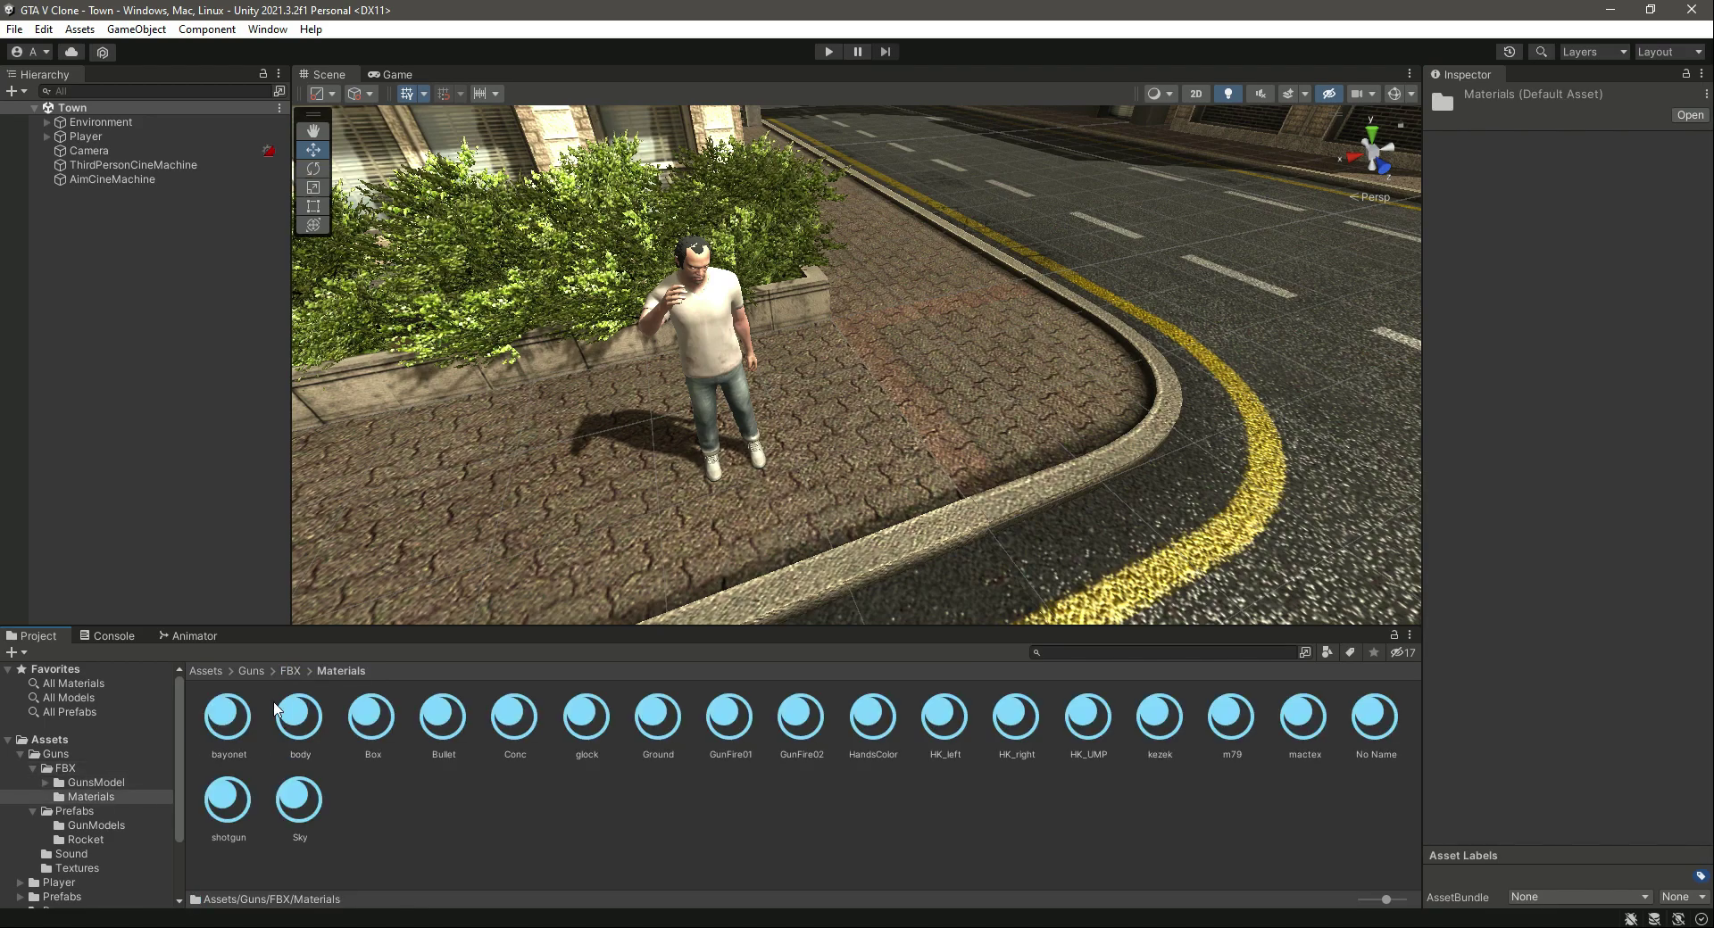
{"action": "left_click", "coordinate": [250, 670]}
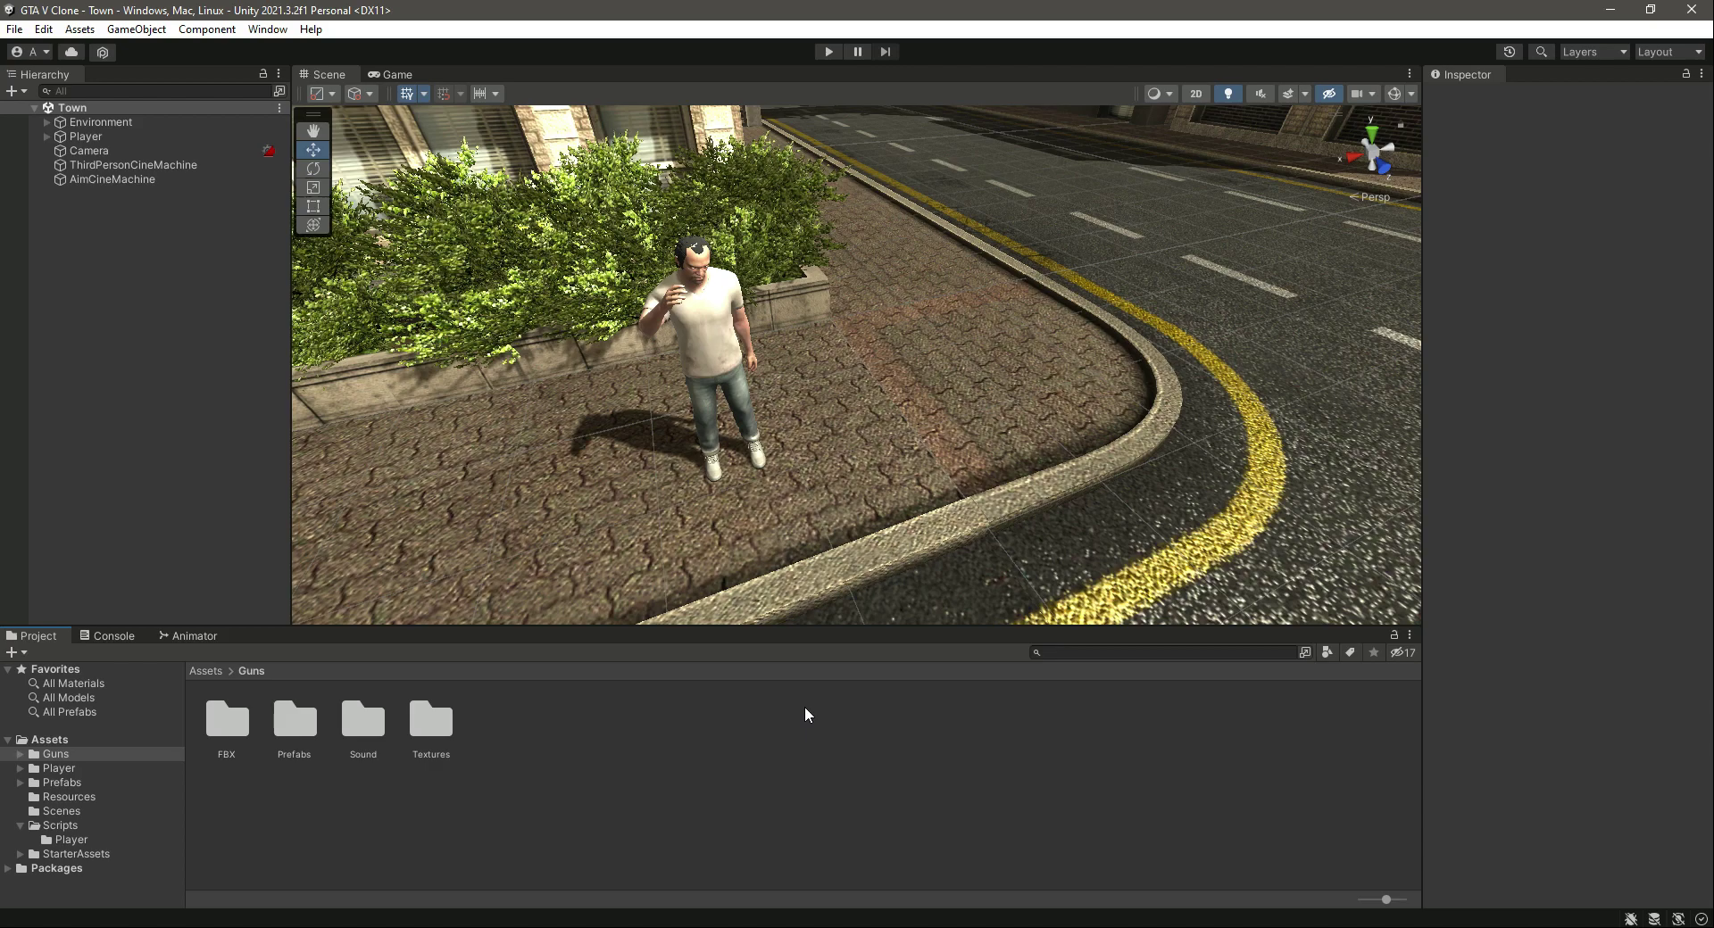
{"action": "mouse_move", "coordinate": [768, 273]}
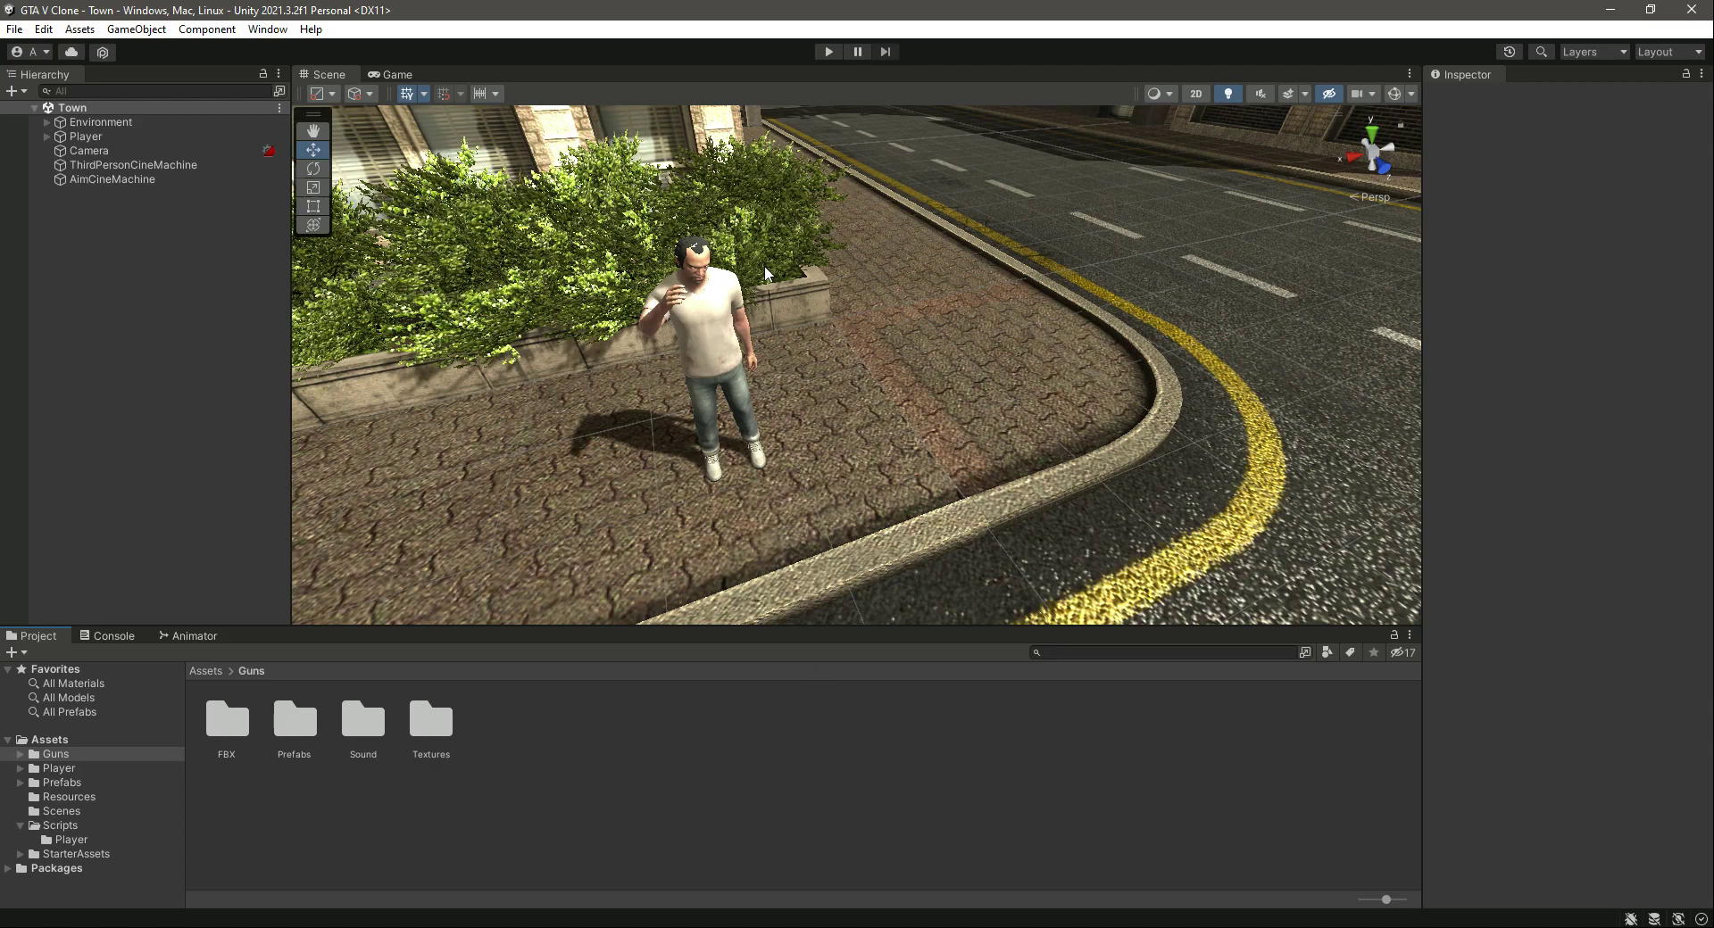